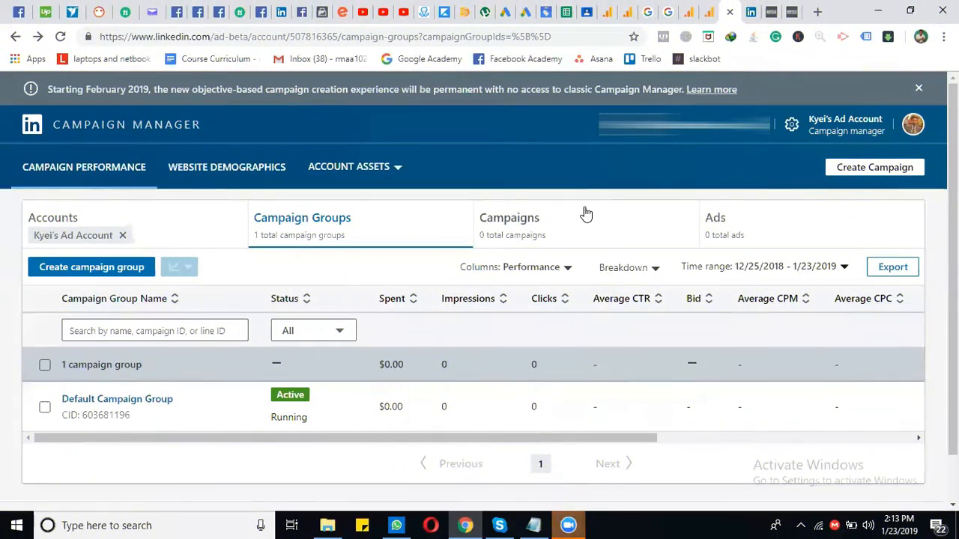
{"action": "mouse_move", "coordinate": [530, 182]}
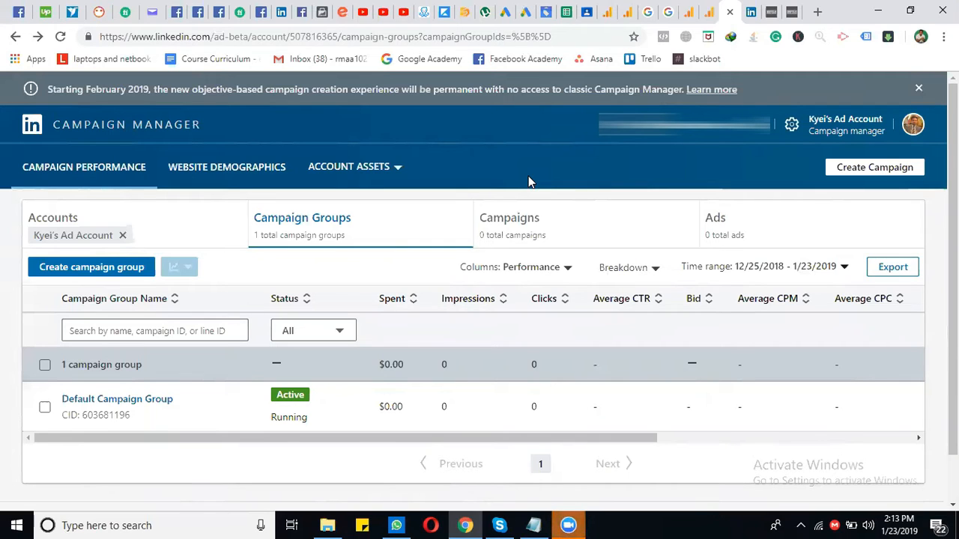
{"action": "mouse_move", "coordinate": [431, 176]}
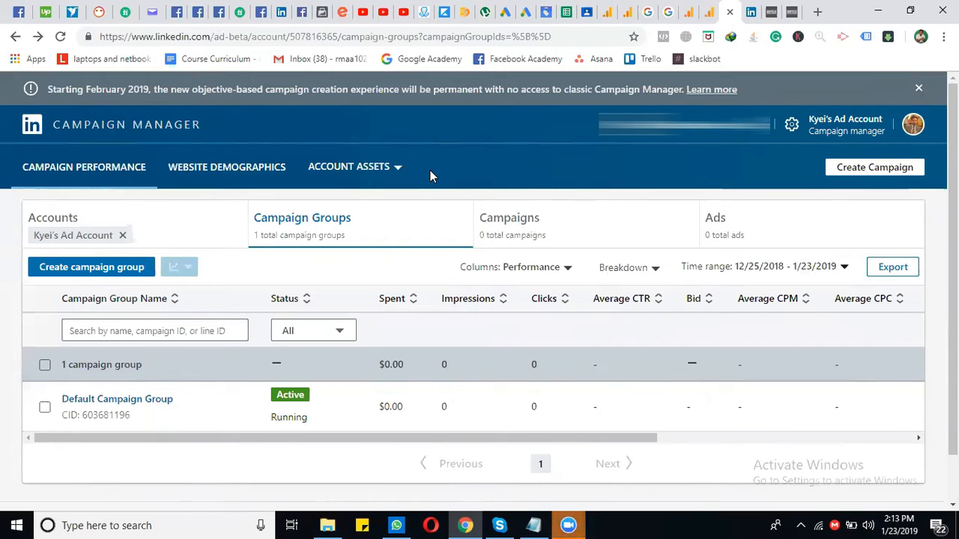
{"action": "mouse_move", "coordinate": [382, 171]}
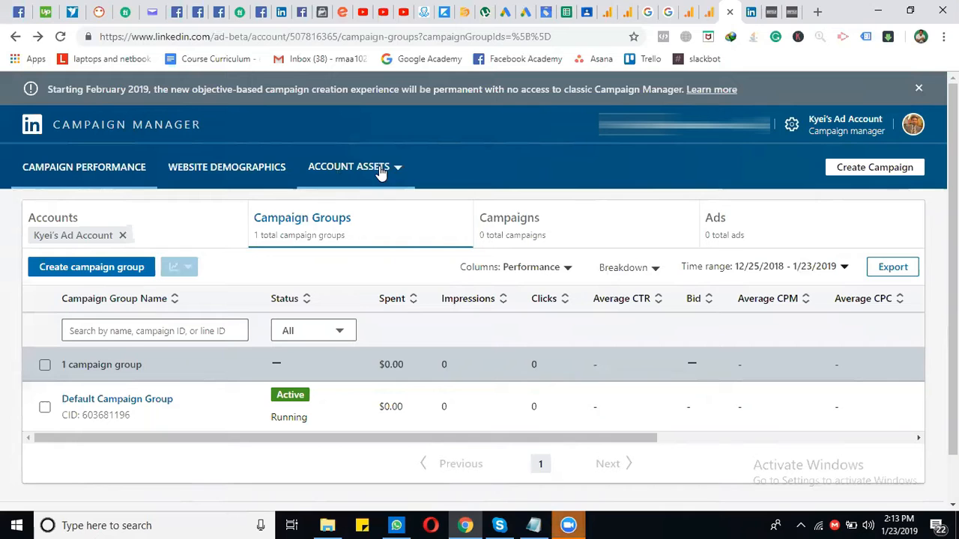
Expand the Account Assets menu in Campaign Manager's top navigation bar.
{"action": "left_click", "coordinate": [349, 167]}
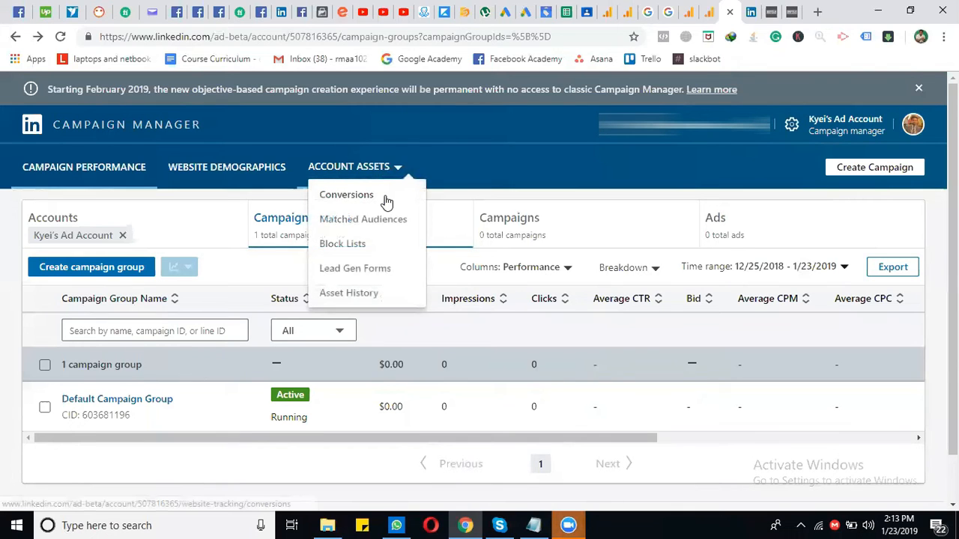
{"action": "mouse_move", "coordinate": [395, 195]}
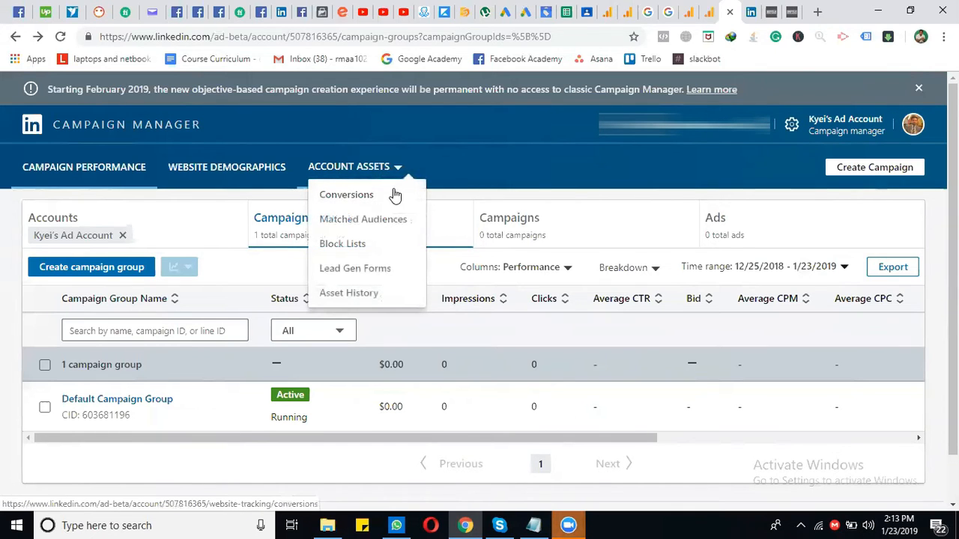
{"action": "mouse_move", "coordinate": [493, 164]}
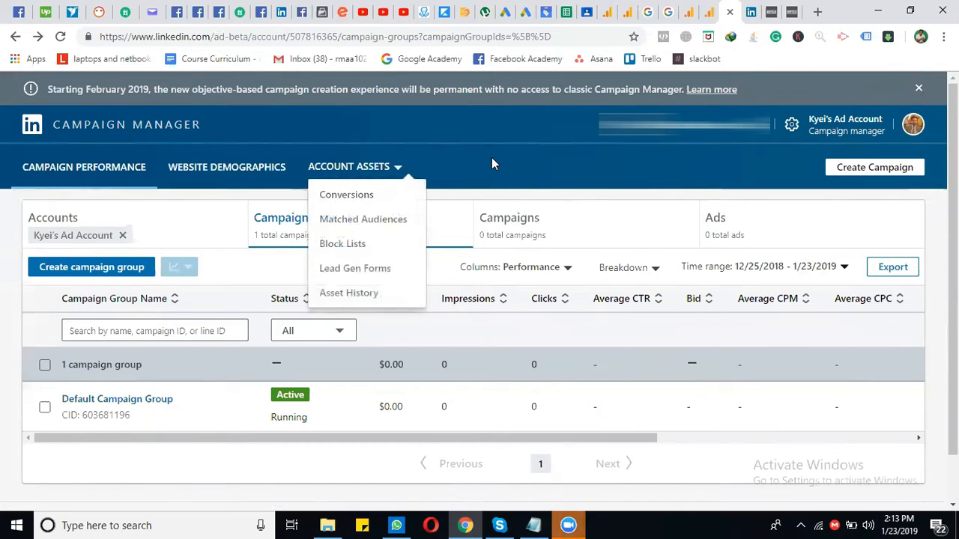
{"action": "mouse_move", "coordinate": [91, 267]}
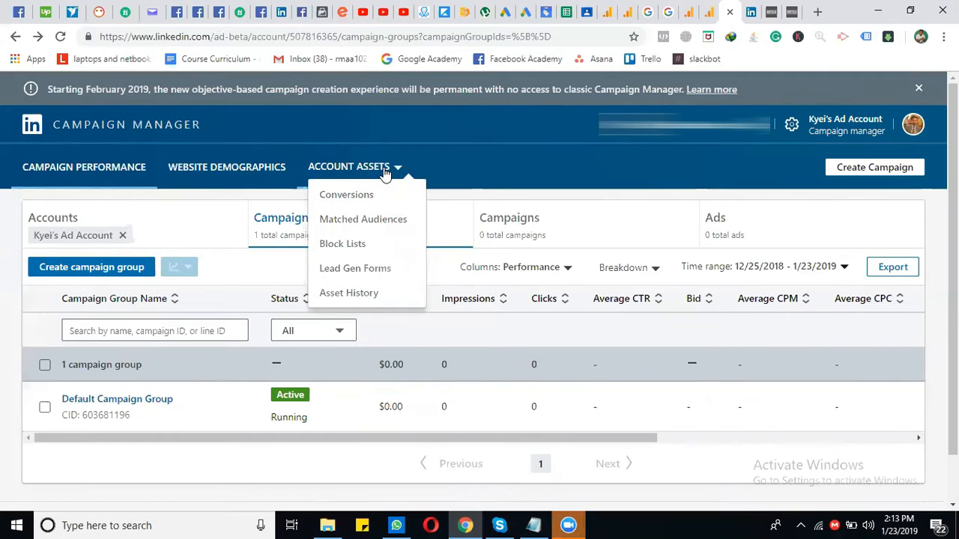
{"action": "mouse_move", "coordinate": [386, 200]}
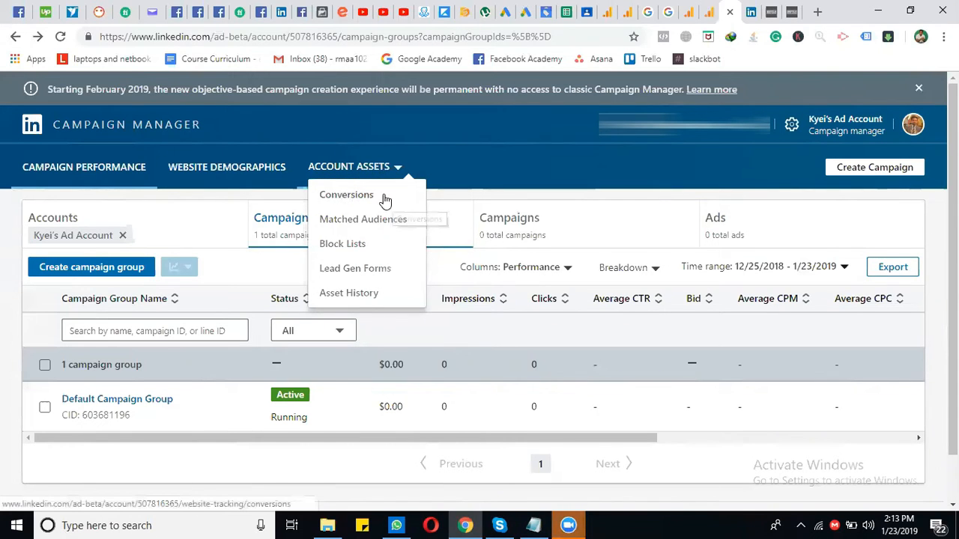
{"action": "mouse_move", "coordinate": [346, 195]}
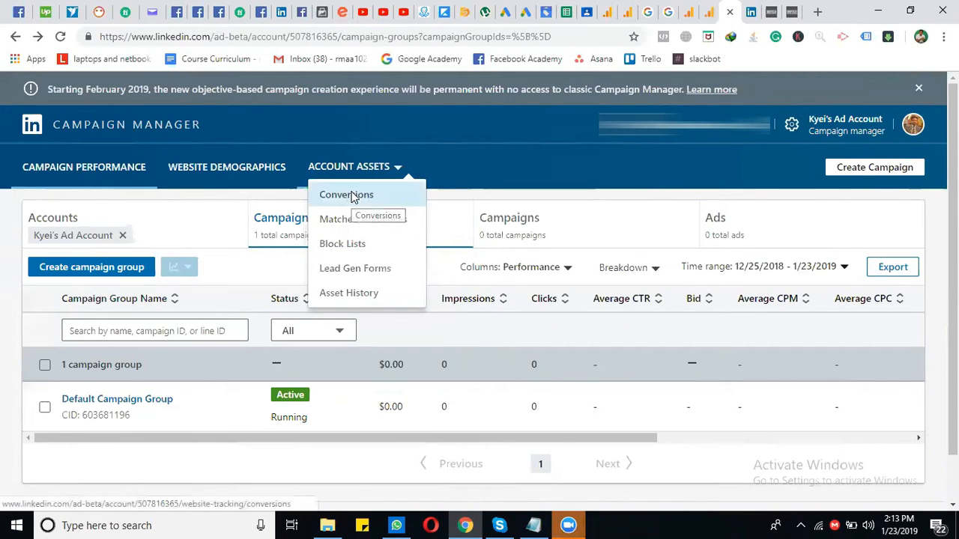
{"action": "left_click", "coordinate": [345, 194]}
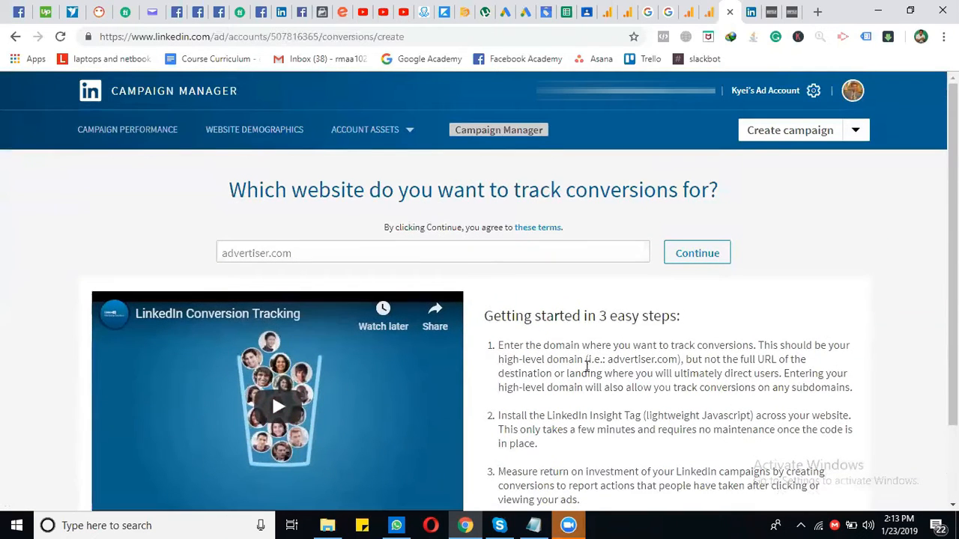
{"action": "left_click", "coordinate": [433, 253]}
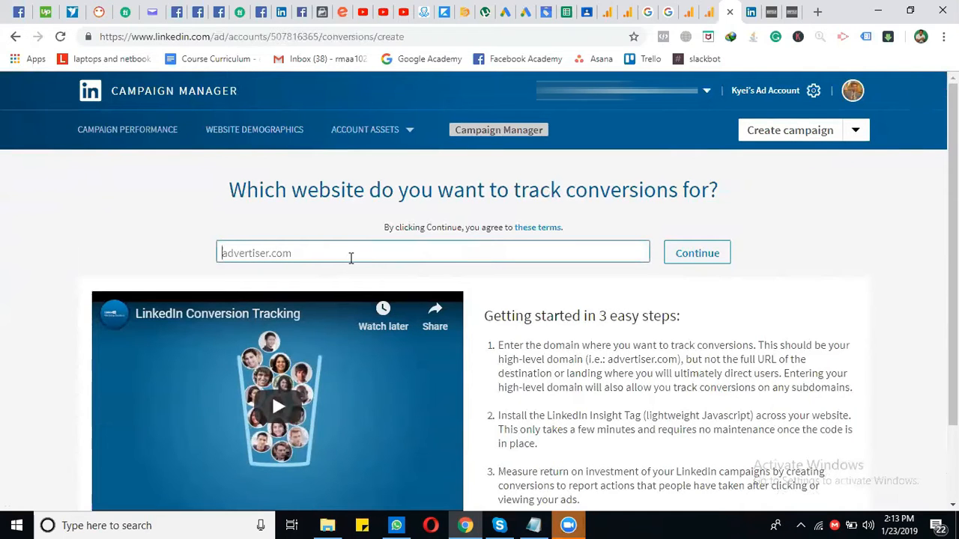
{"action": "mouse_move", "coordinate": [486, 238]}
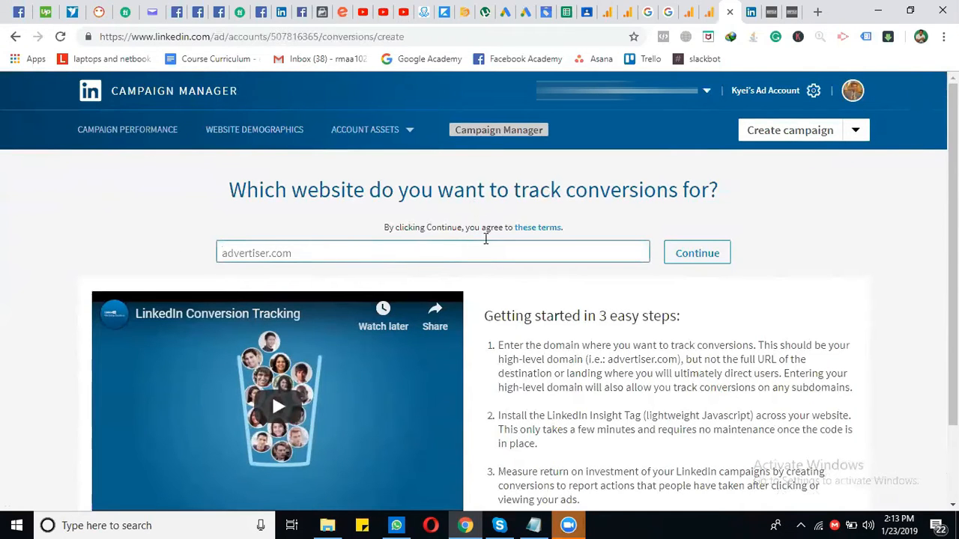
{"action": "left_click", "coordinate": [770, 12]}
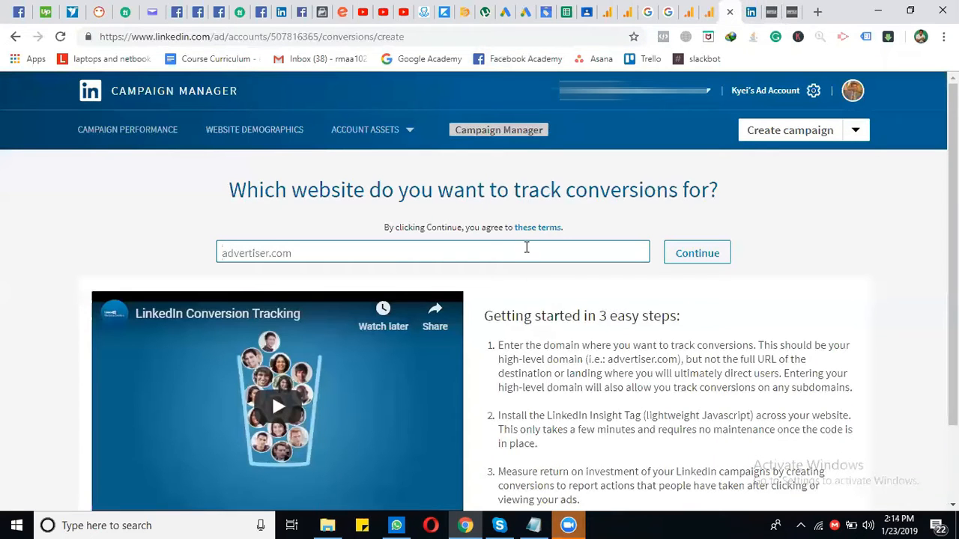
{"action": "type", "text": "https://dev-baffilk-financial.pantheonsite.io/"}
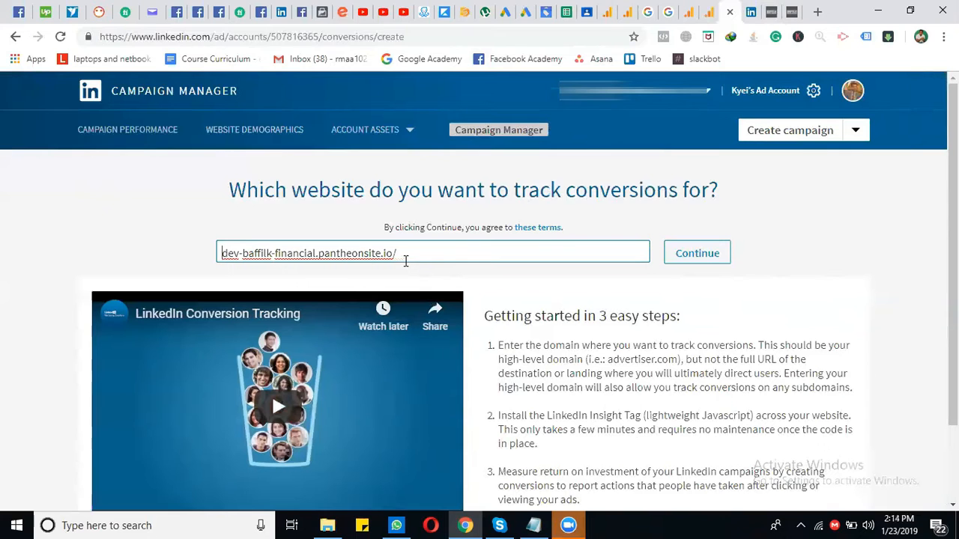
{"action": "mouse_move", "coordinate": [697, 253]}
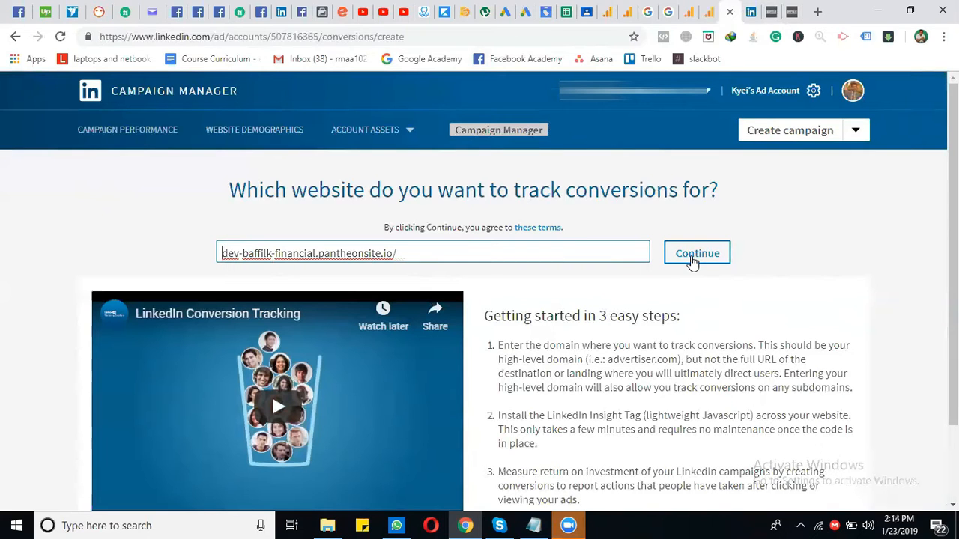
{"action": "left_click", "coordinate": [697, 252]}
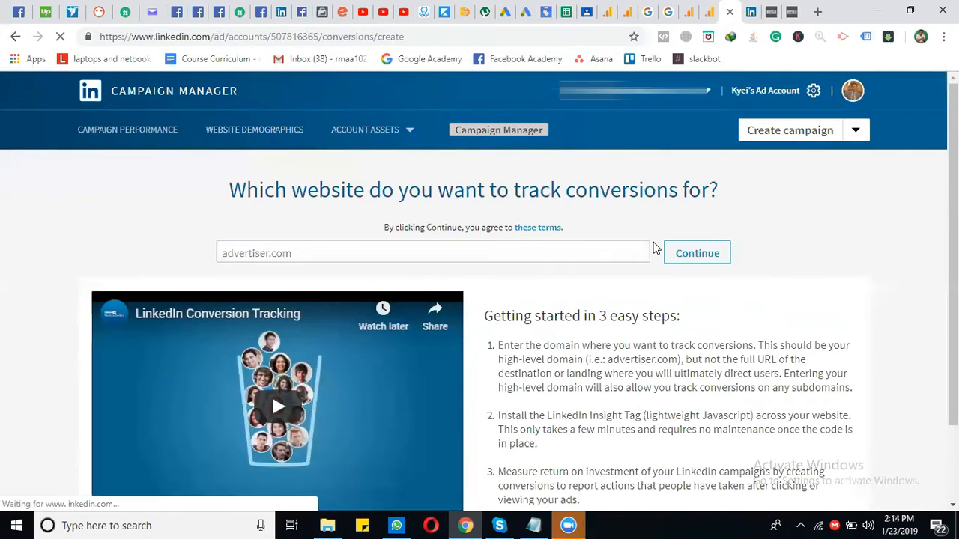
Highlight the Insight Tag code on the Step 1 installation page for copying.
{"action": "left_click", "coordinate": [696, 253]}
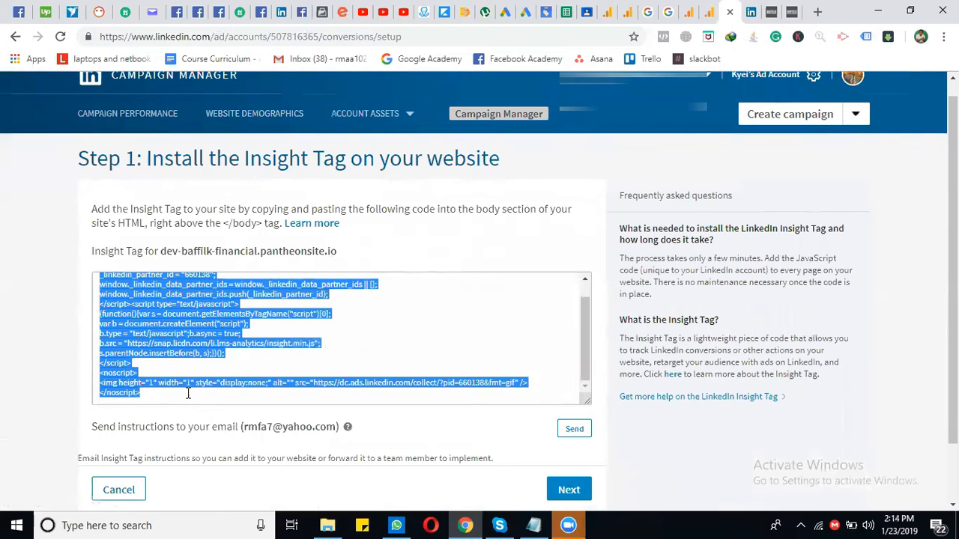
{"action": "scroll", "scroll_direction": "down", "scroll_amount": 3}
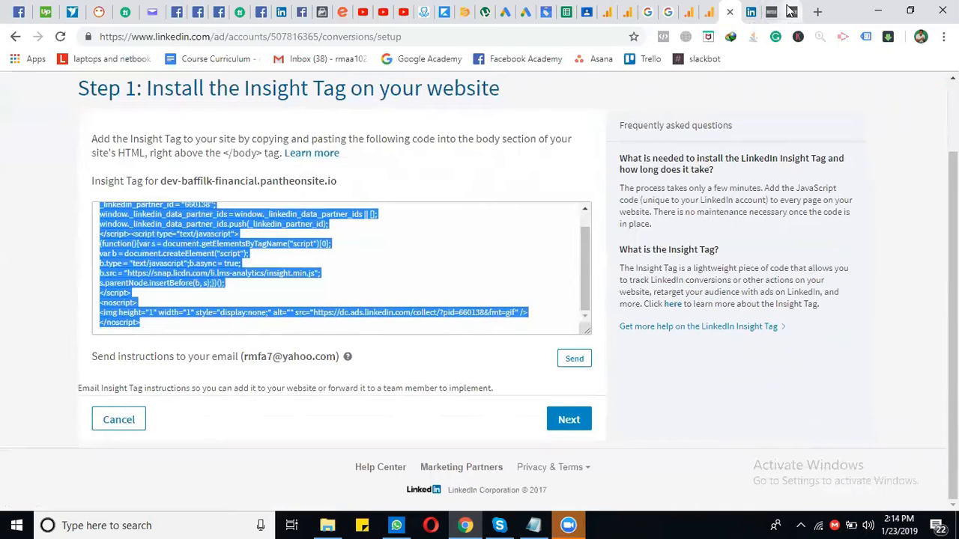
Paste the Insight Tag below the Facebook Pixel code in Scripts in Header, then save.
{"action": "left_click", "coordinate": [770, 12]}
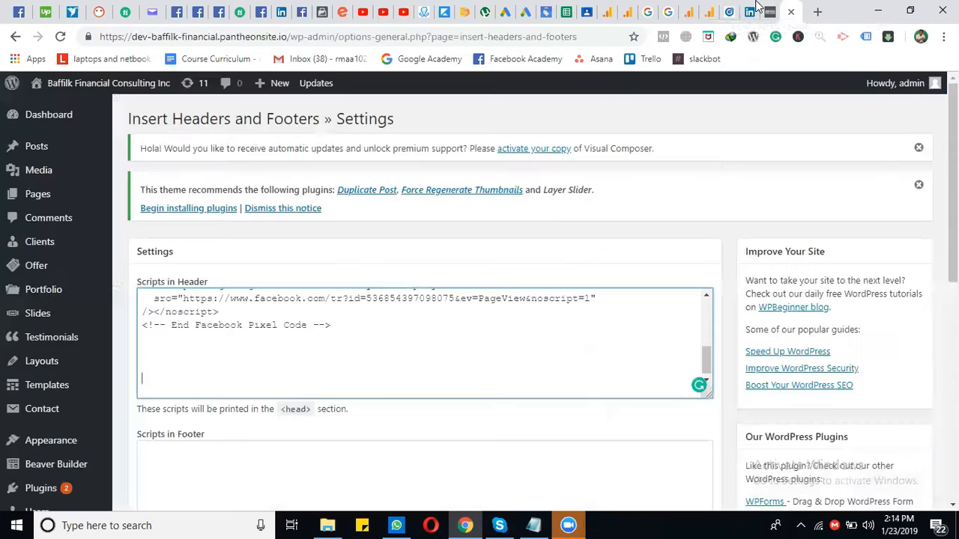
{"action": "mouse_move", "coordinate": [172, 371]}
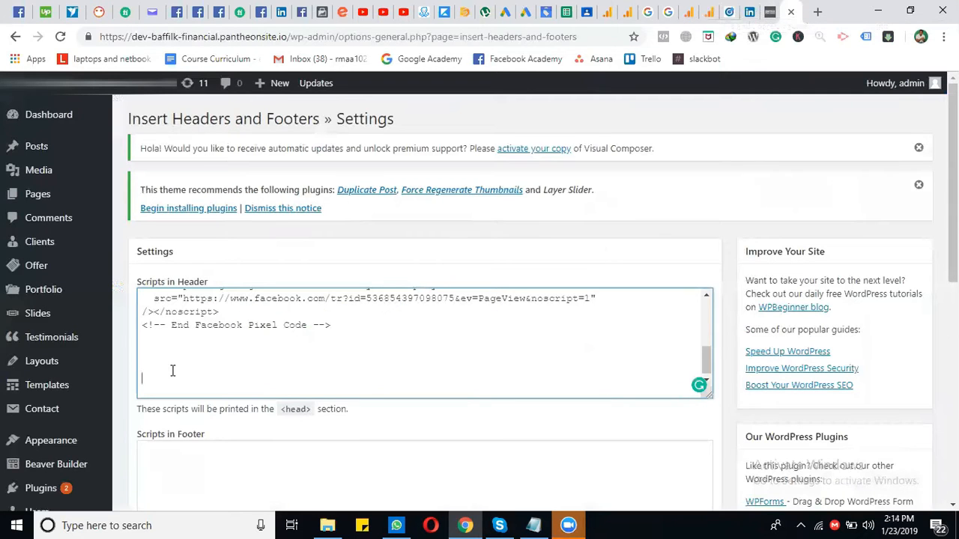
{"action": "mouse_move", "coordinate": [281, 349]}
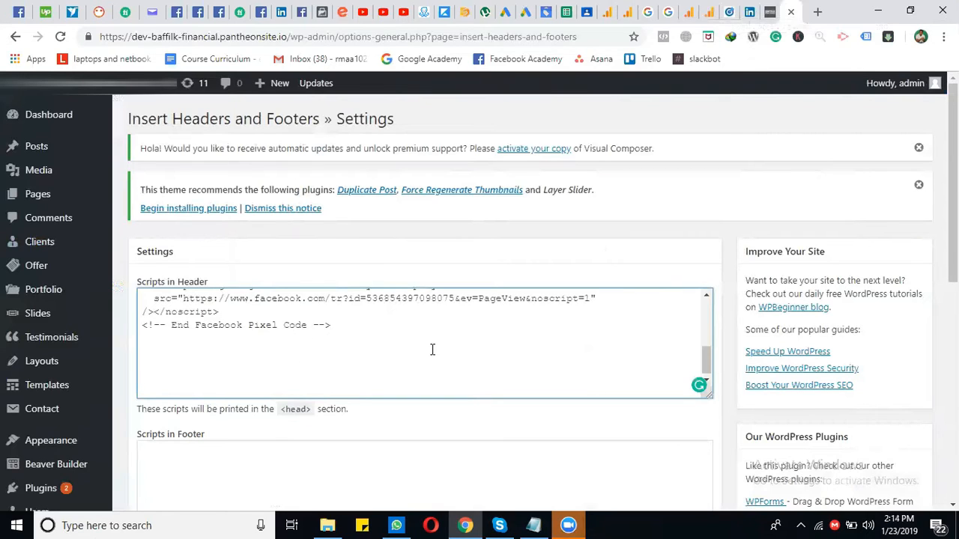
{"action": "mouse_move", "coordinate": [267, 329]}
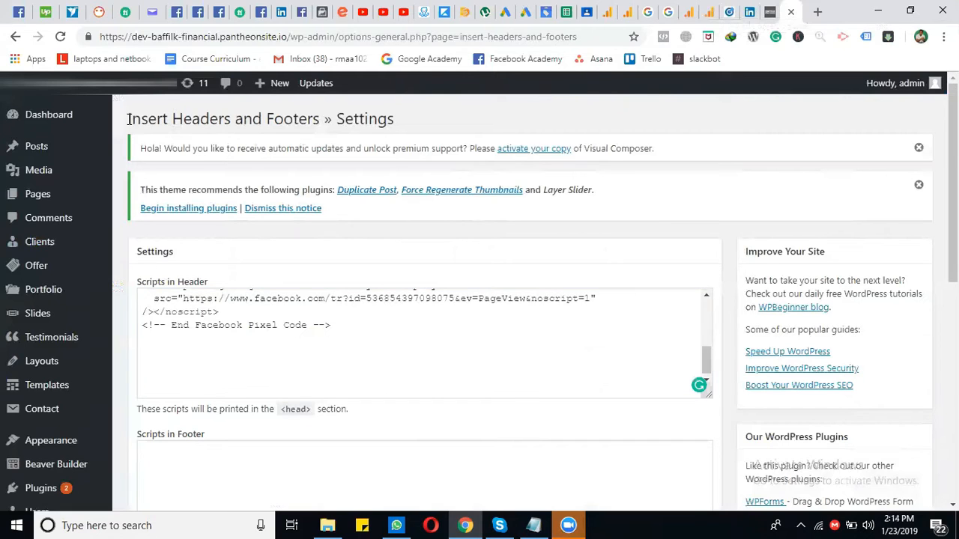
{"action": "double_click", "coordinate": [223, 119]}
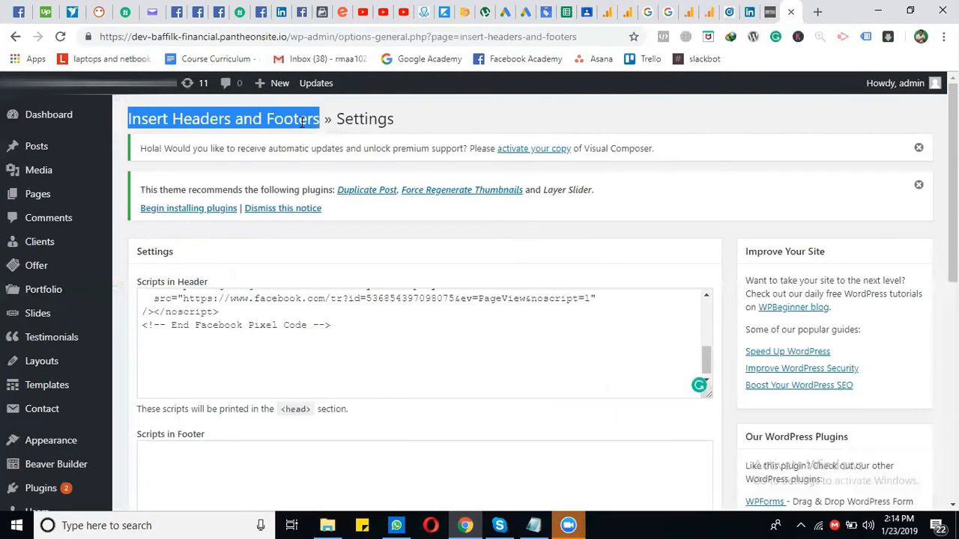
{"action": "mouse_move", "coordinate": [333, 135]}
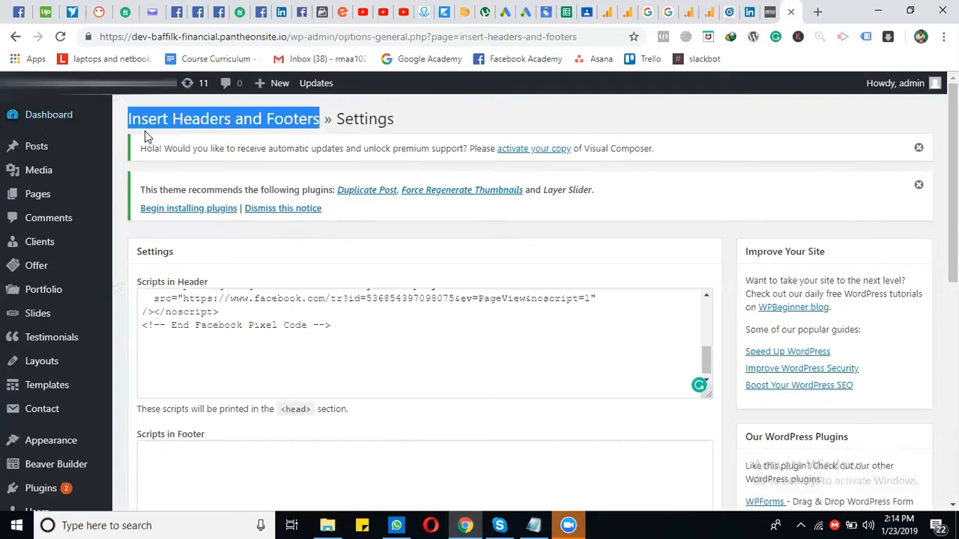
{"action": "mouse_move", "coordinate": [382, 125]}
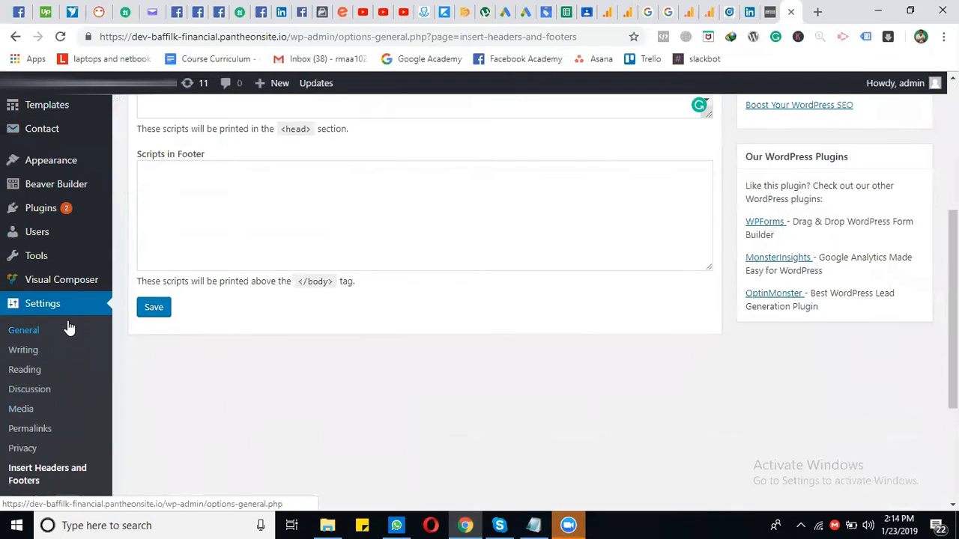
{"action": "mouse_move", "coordinate": [123, 333]}
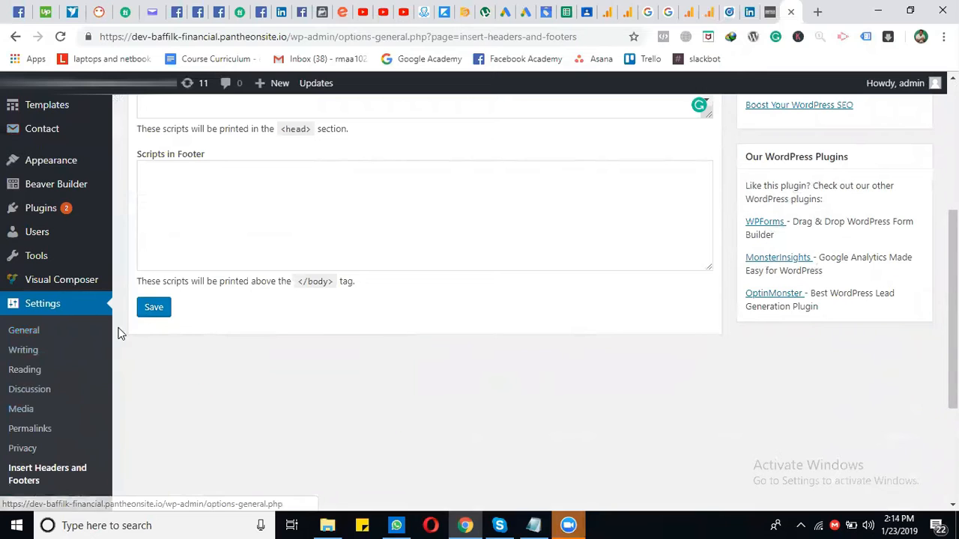
{"action": "mouse_move", "coordinate": [72, 474]}
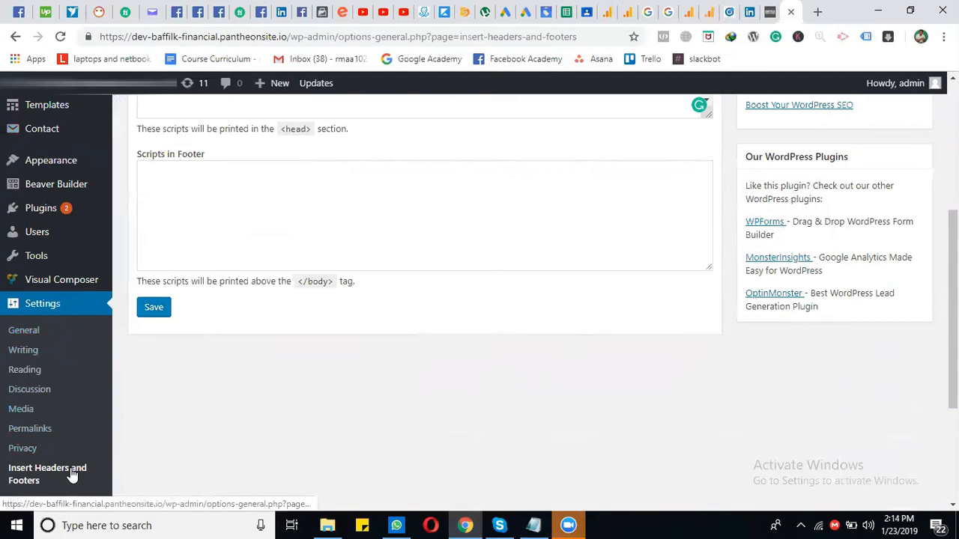
{"action": "scroll", "scroll_direction": "up", "scroll_amount": 3}
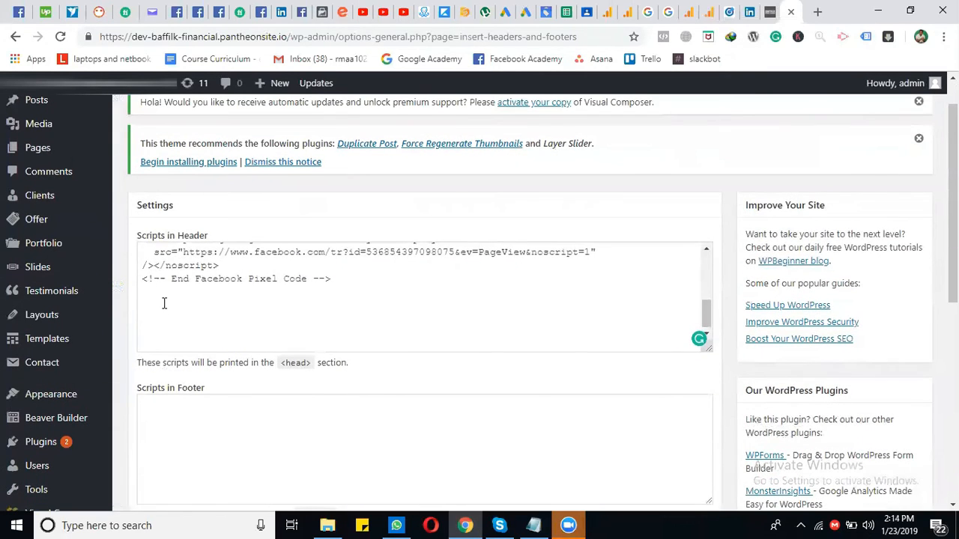
{"action": "left_click", "coordinate": [168, 313]}
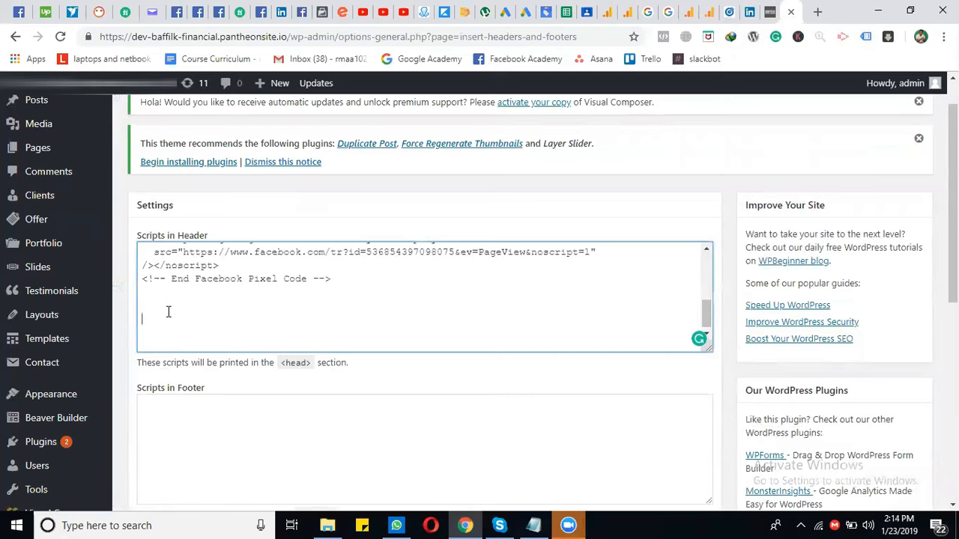
{"action": "scroll", "scroll_direction": "down", "scroll_amount": 3}
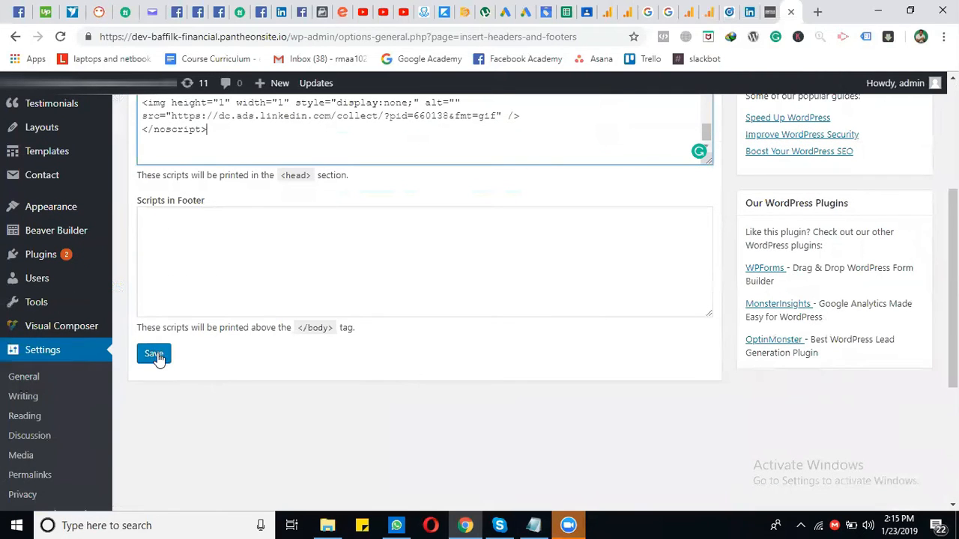
{"action": "left_click", "coordinate": [153, 354]}
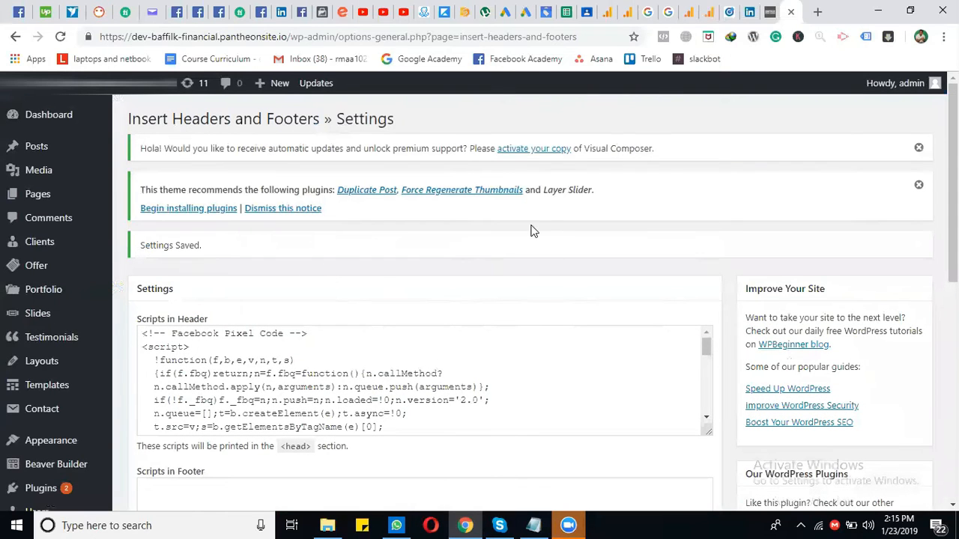
{"action": "mouse_move", "coordinate": [723, 36]}
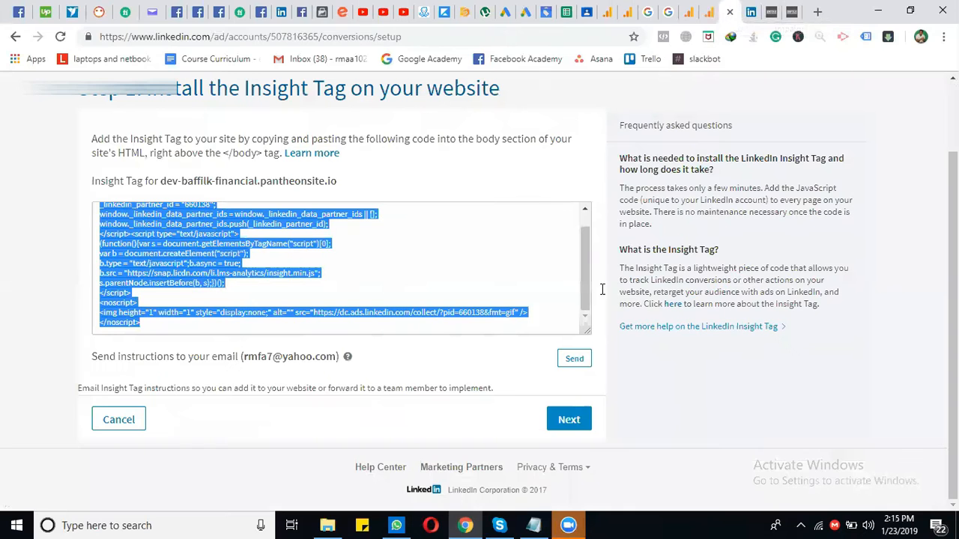
Name the new conversion 'Lead' and set its conversion type to Lead.
{"action": "left_click", "coordinate": [569, 419]}
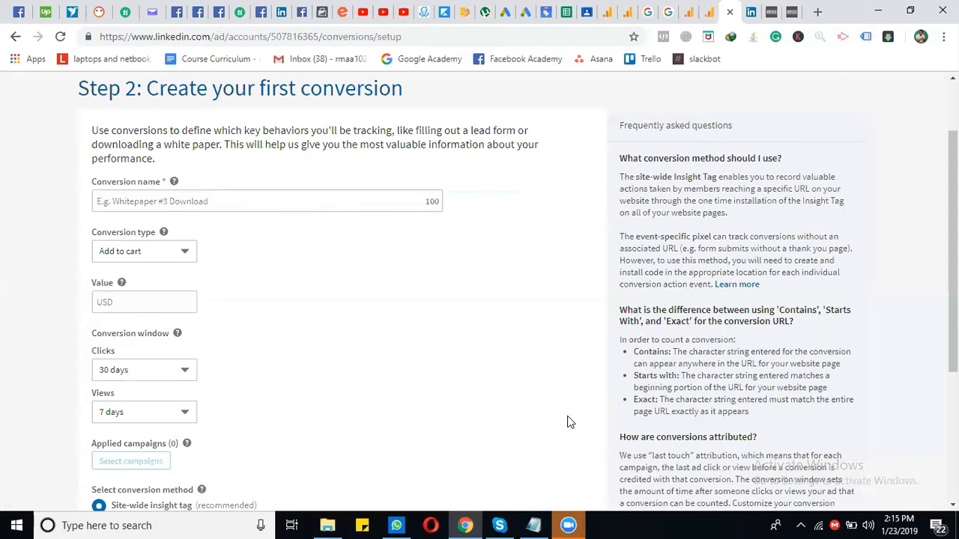
{"action": "mouse_move", "coordinate": [284, 221]}
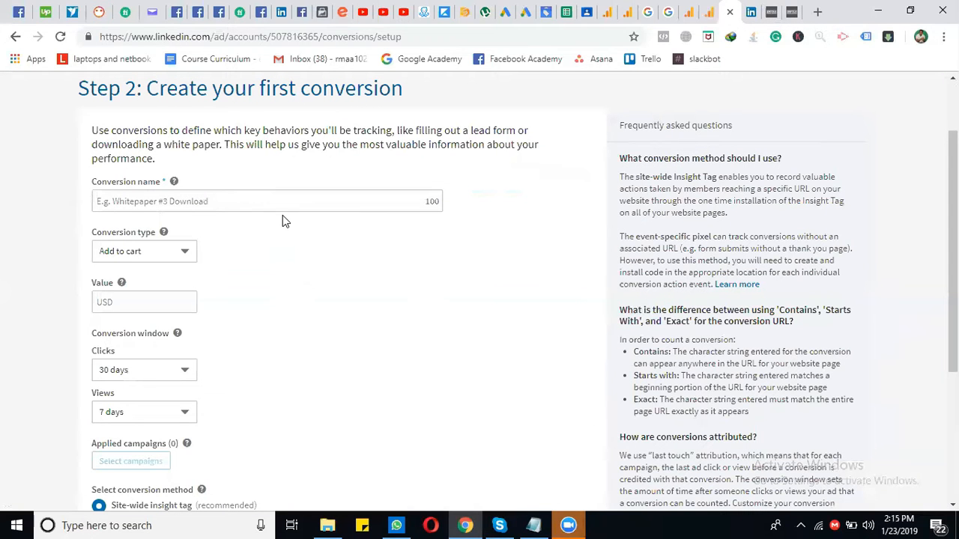
{"action": "type", "text": "L"}
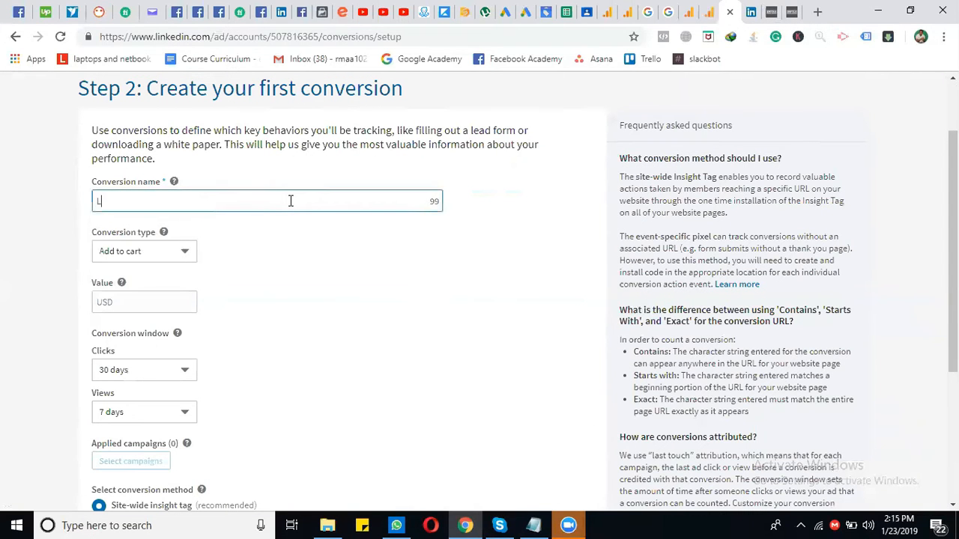
{"action": "type", "text": "ead"}
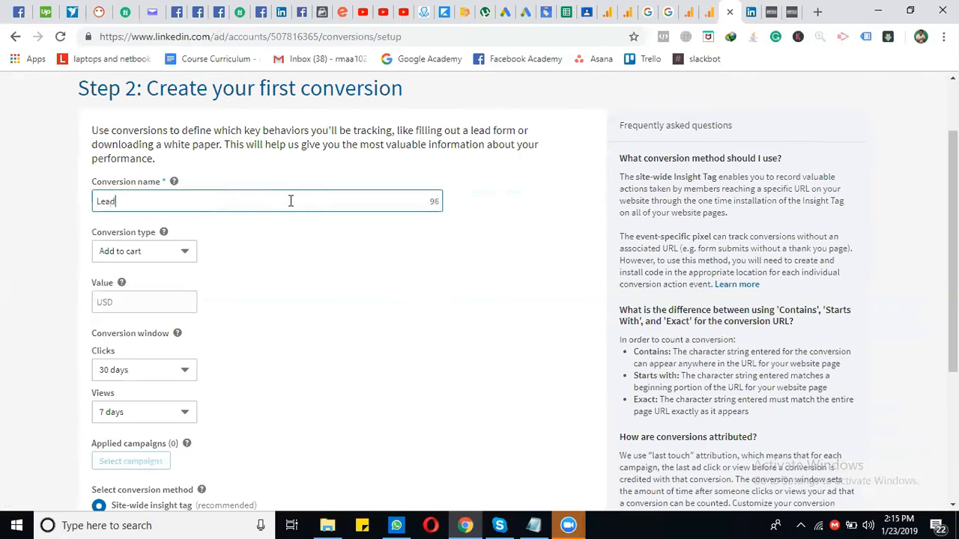
{"action": "left_click", "coordinate": [144, 251]}
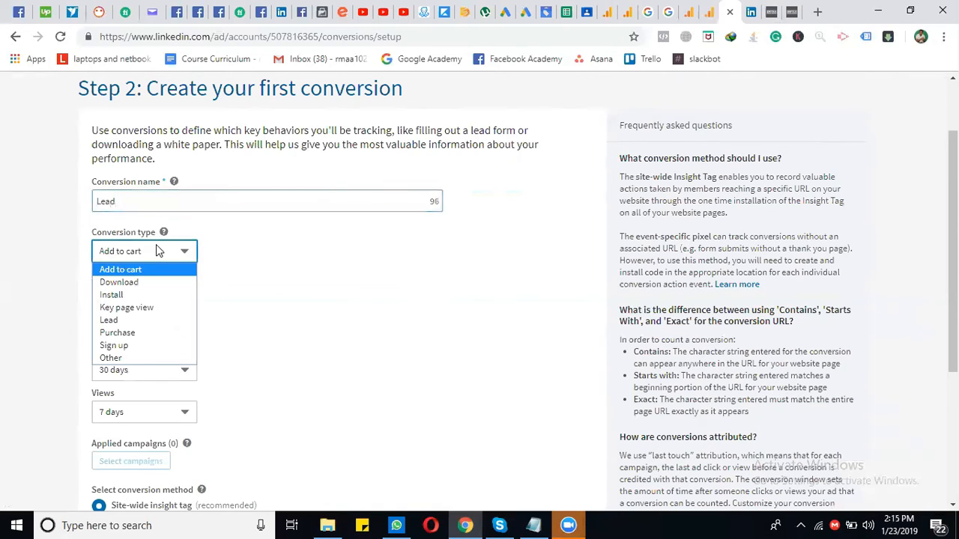
{"action": "left_click", "coordinate": [109, 320]}
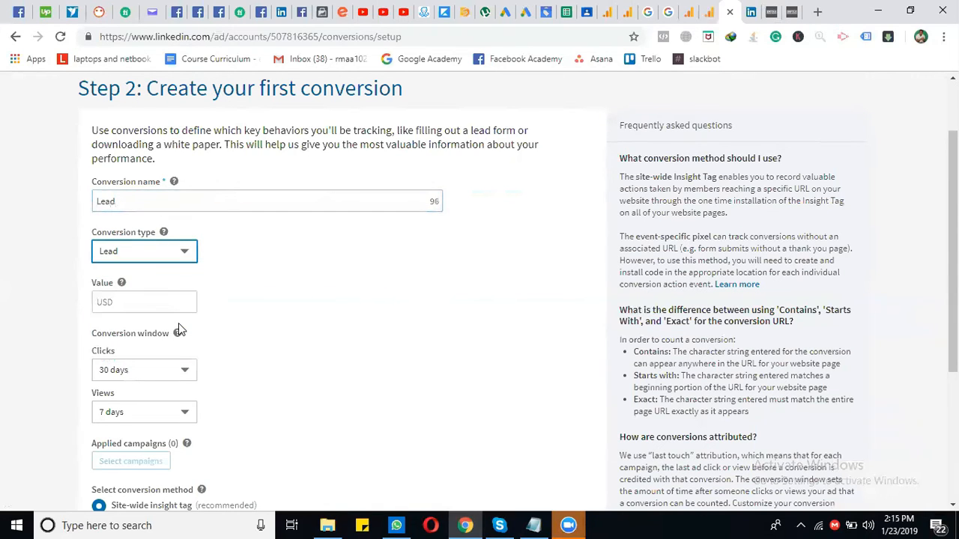
Use 7-day click and view windows and keep site-wide Insight Tag tracking.
{"action": "scroll", "scroll_direction": "down", "scroll_amount": 3}
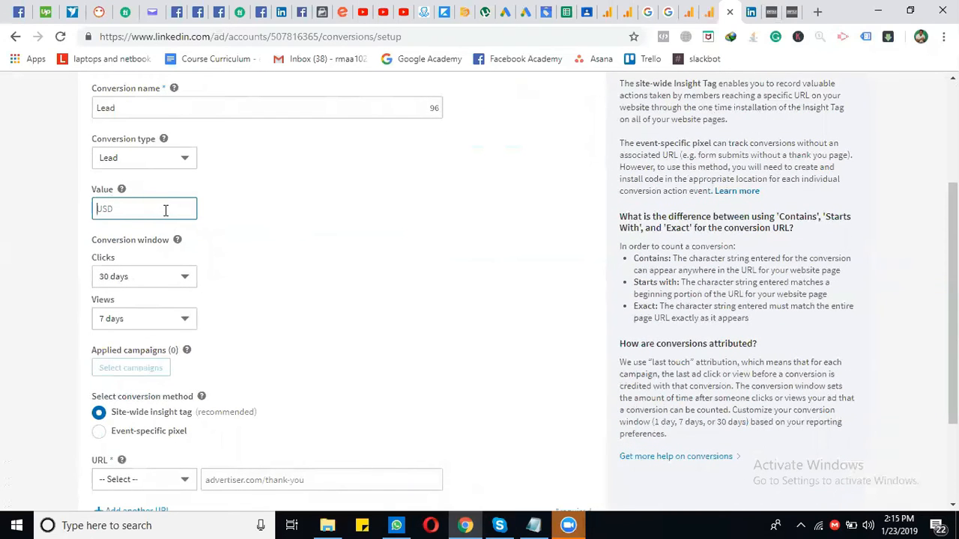
{"action": "mouse_move", "coordinate": [216, 229]}
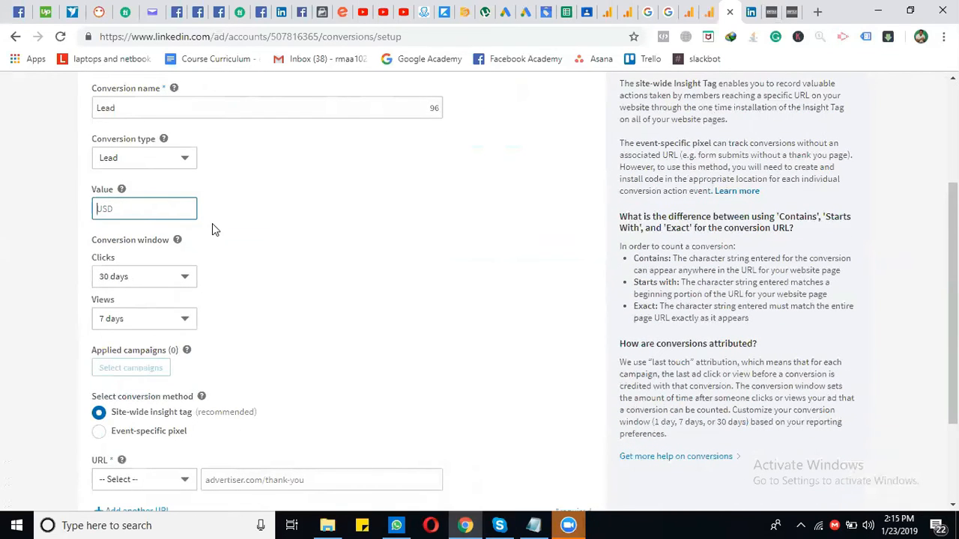
{"action": "scroll", "scroll_direction": "down", "scroll_amount": 3}
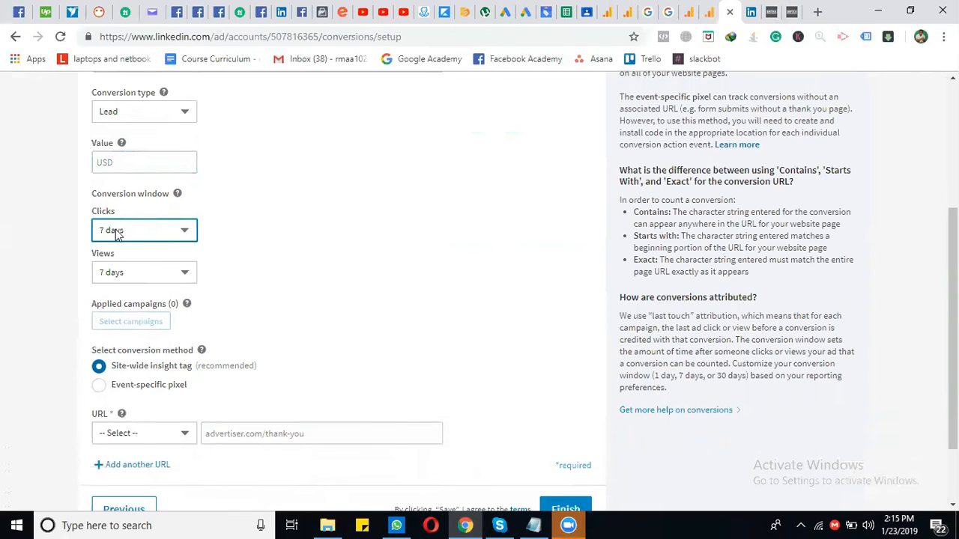
{"action": "scroll", "scroll_direction": "down", "scroll_amount": 3}
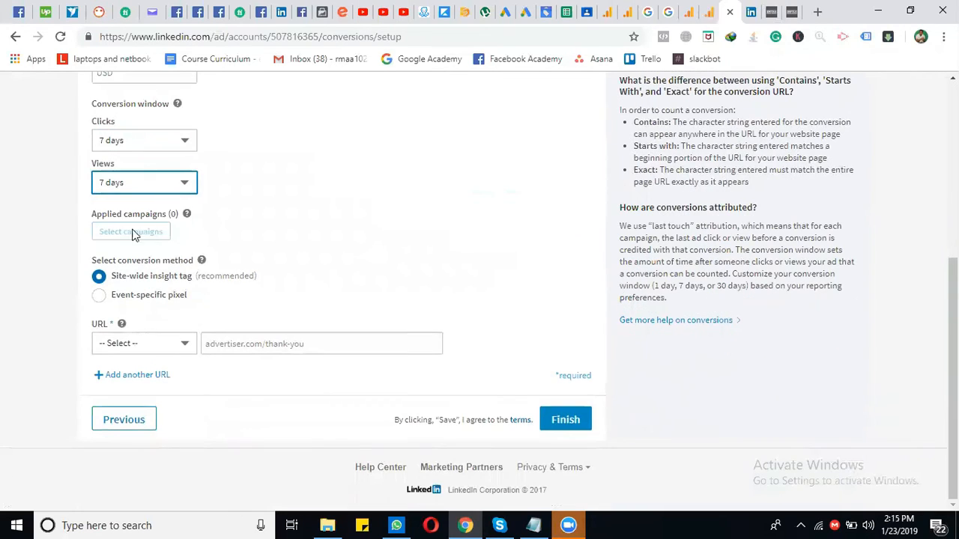
{"action": "mouse_move", "coordinate": [148, 238]}
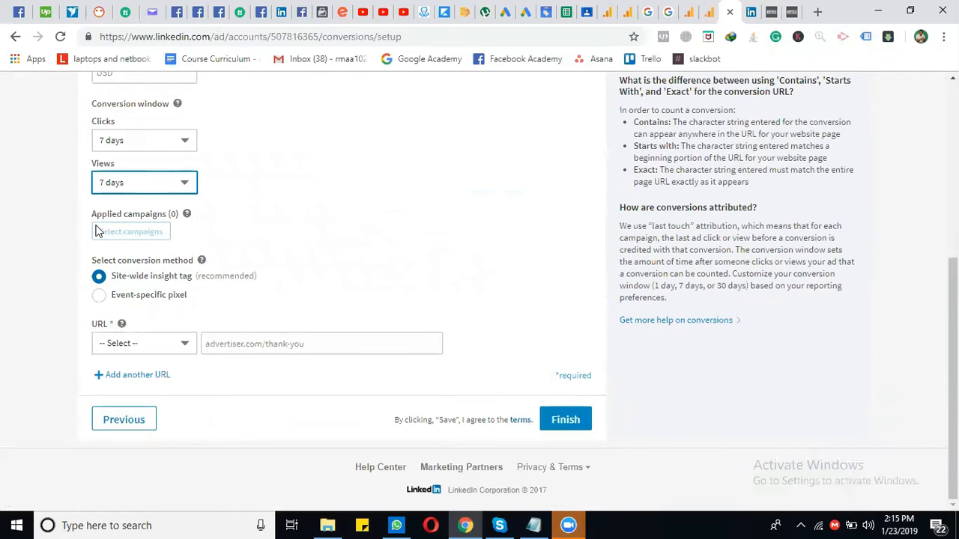
{"action": "mouse_move", "coordinate": [131, 239]}
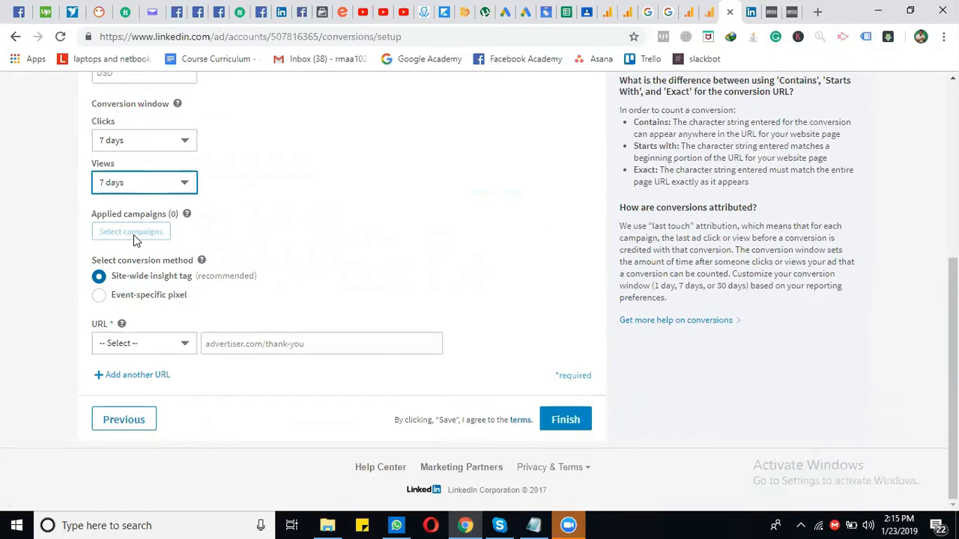
{"action": "mouse_move", "coordinate": [107, 246]}
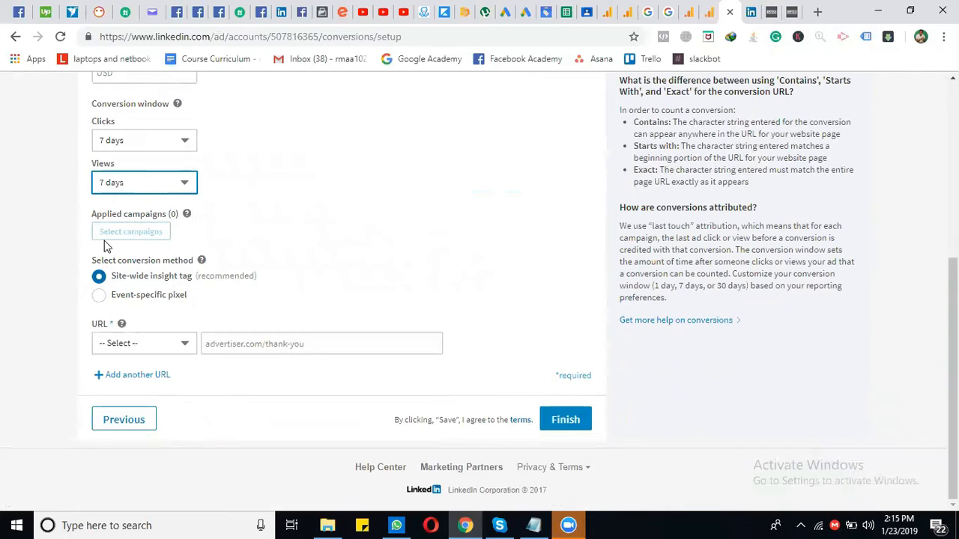
{"action": "mouse_move", "coordinate": [130, 273]}
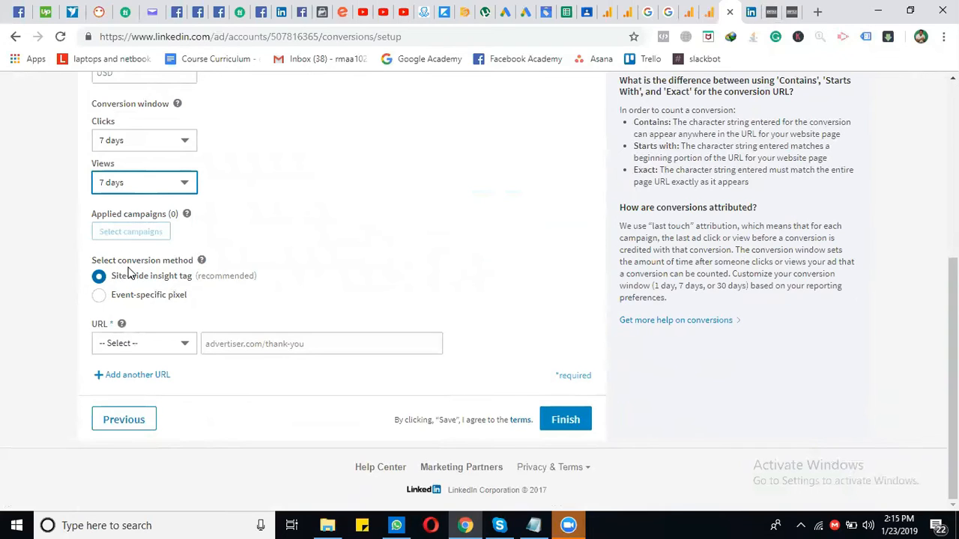
{"action": "mouse_move", "coordinate": [177, 272]}
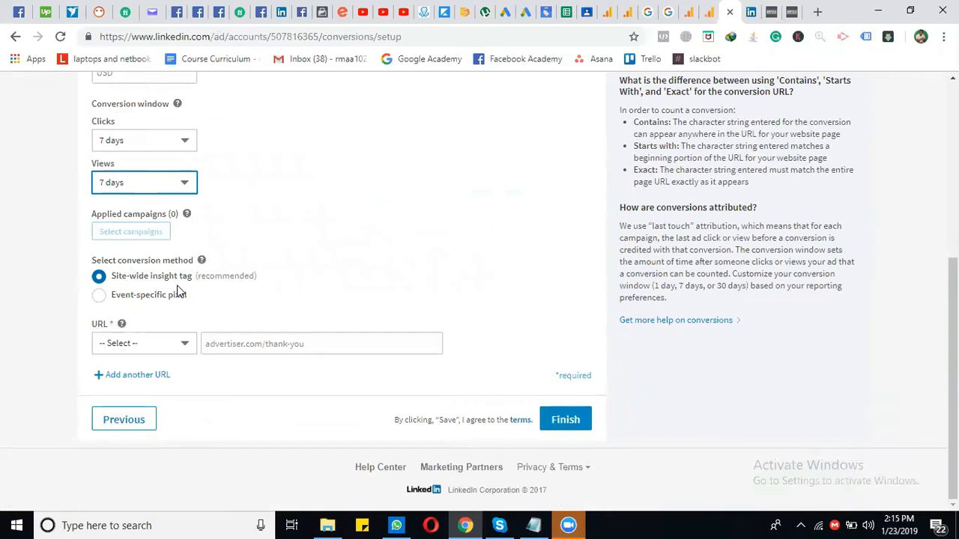
{"action": "mouse_move", "coordinate": [240, 290]}
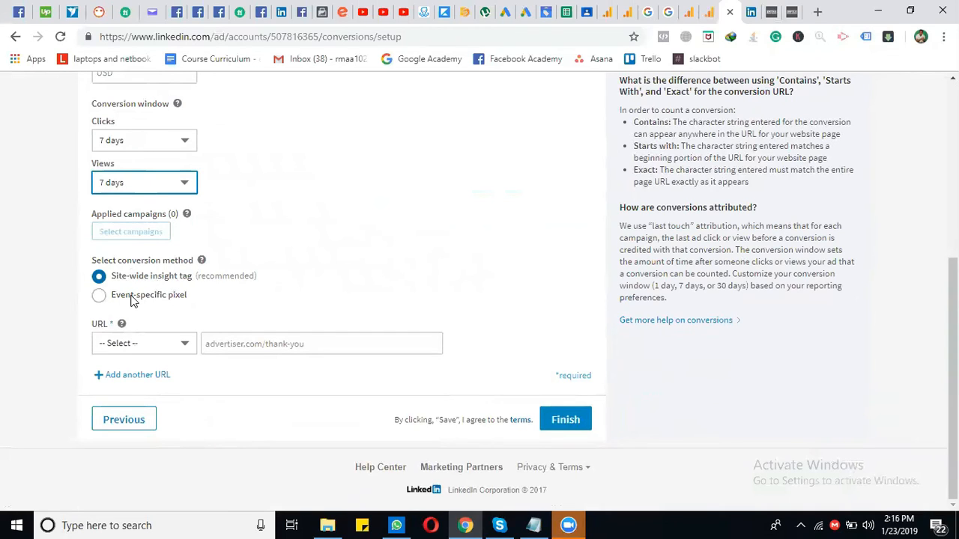
{"action": "mouse_move", "coordinate": [158, 283]}
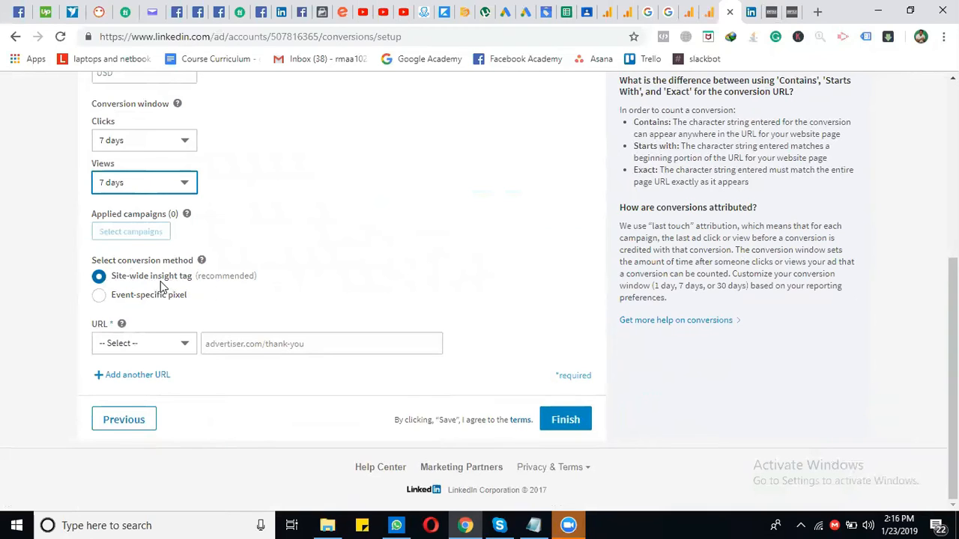
{"action": "mouse_move", "coordinate": [233, 287]}
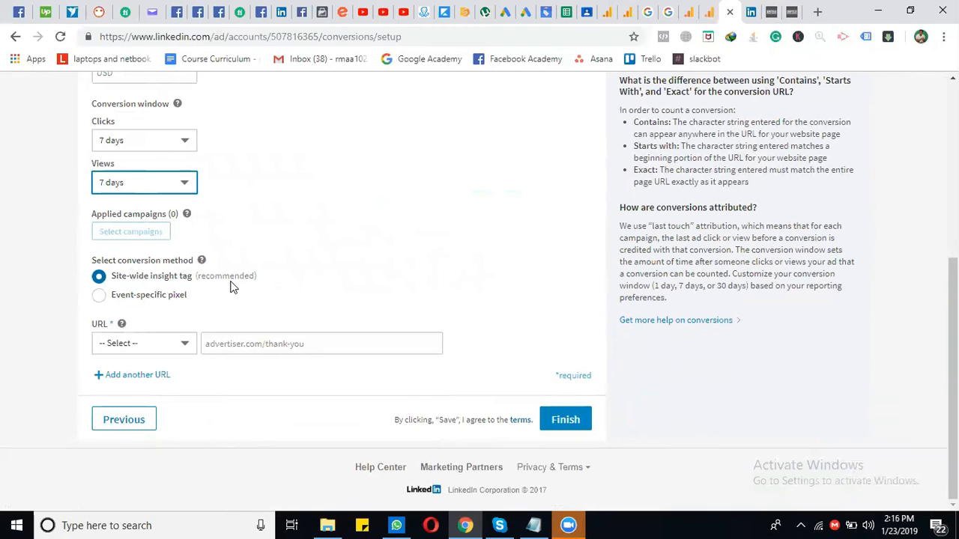
{"action": "left_click", "coordinate": [98, 295]}
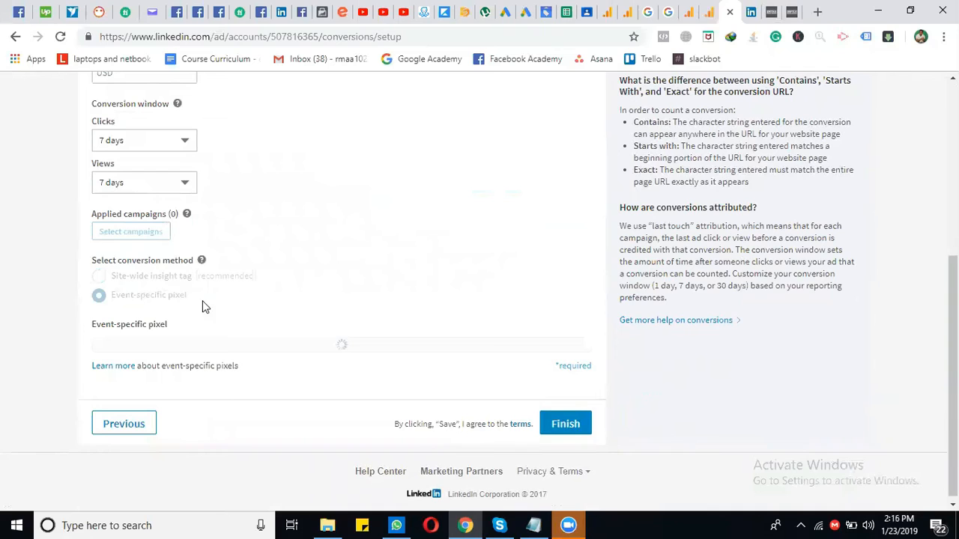
{"action": "left_click", "coordinate": [98, 295]}
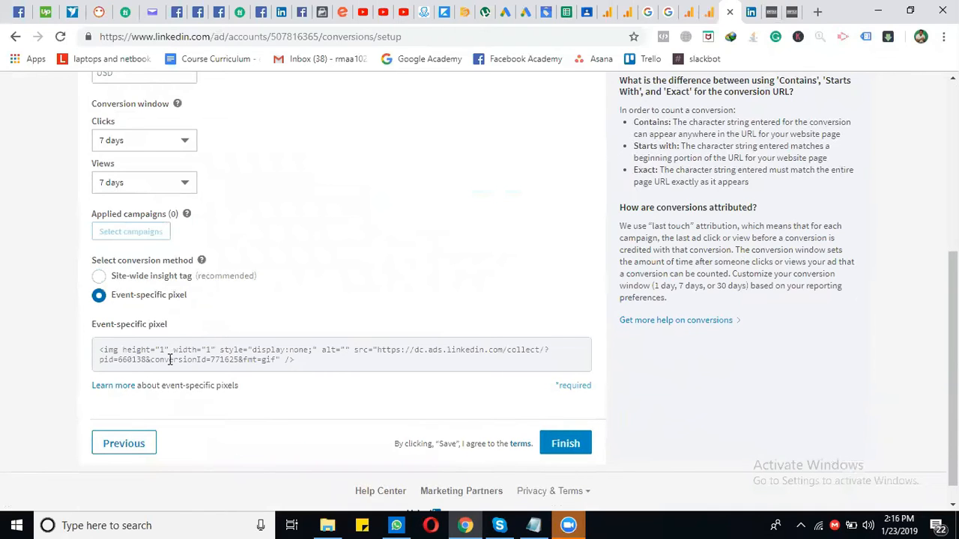
{"action": "mouse_move", "coordinate": [283, 372]}
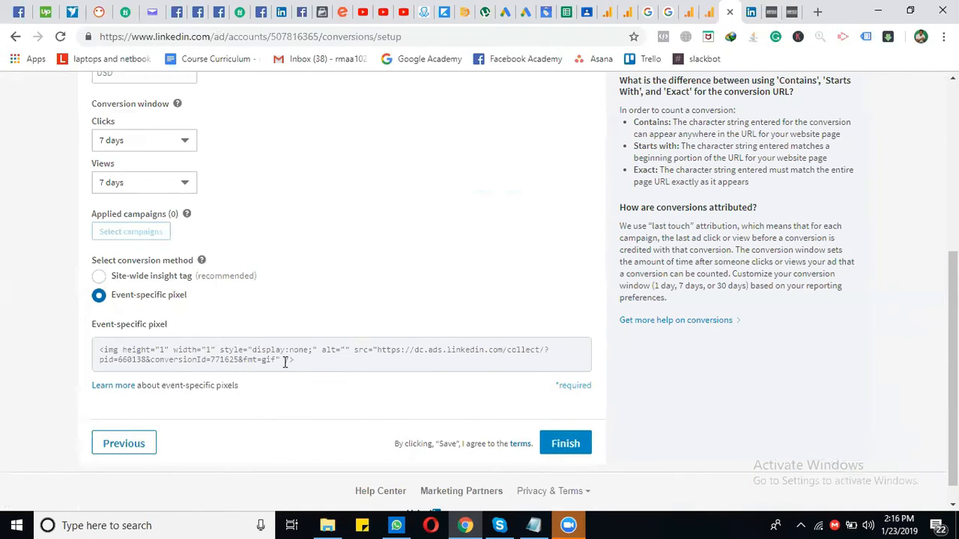
{"action": "mouse_move", "coordinate": [148, 294]}
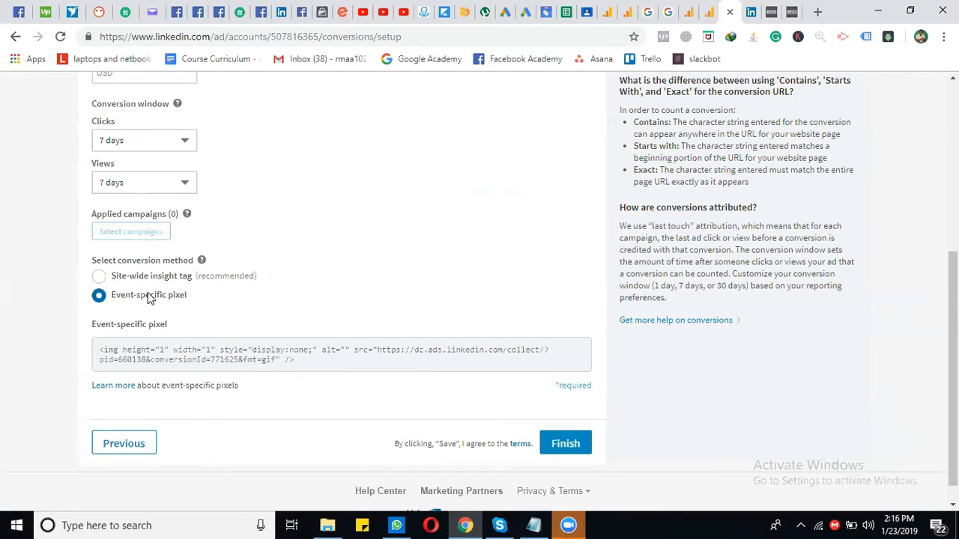
{"action": "left_click", "coordinate": [99, 276]}
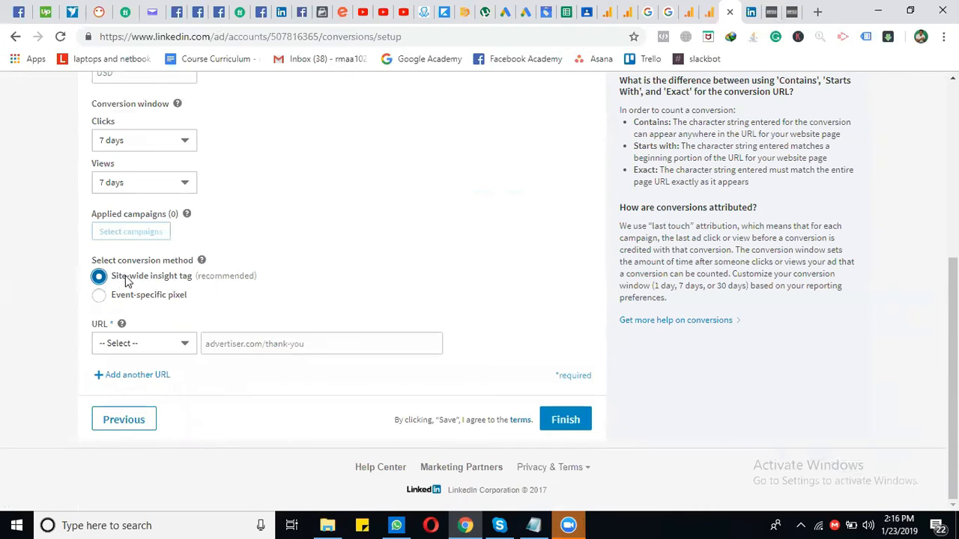
{"action": "mouse_move", "coordinate": [194, 286]}
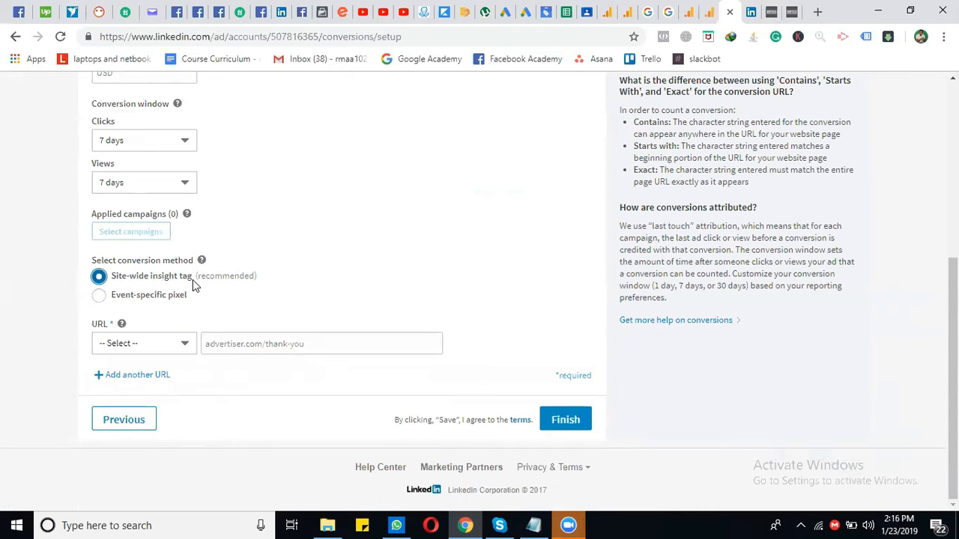
{"action": "left_click", "coordinate": [143, 343]}
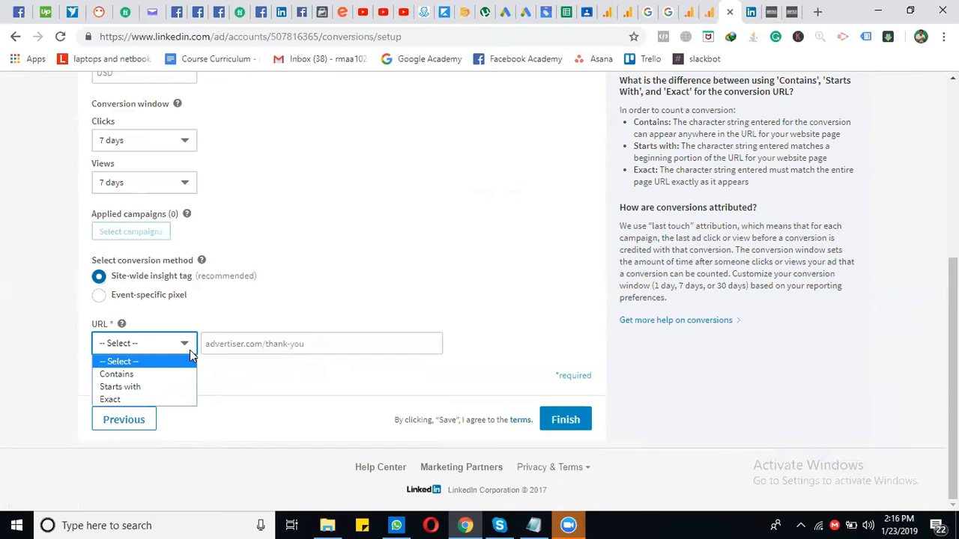
{"action": "mouse_move", "coordinate": [180, 374]}
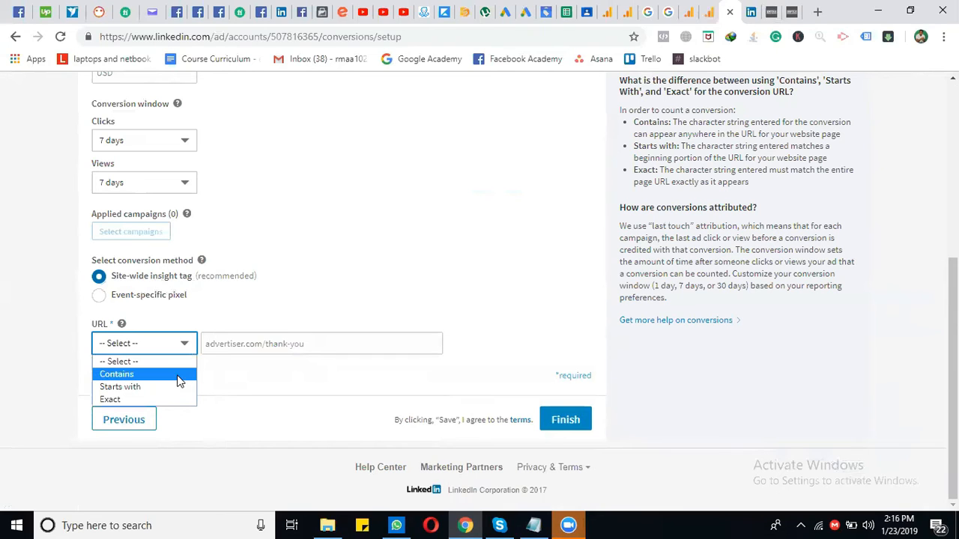
{"action": "mouse_move", "coordinate": [176, 399]}
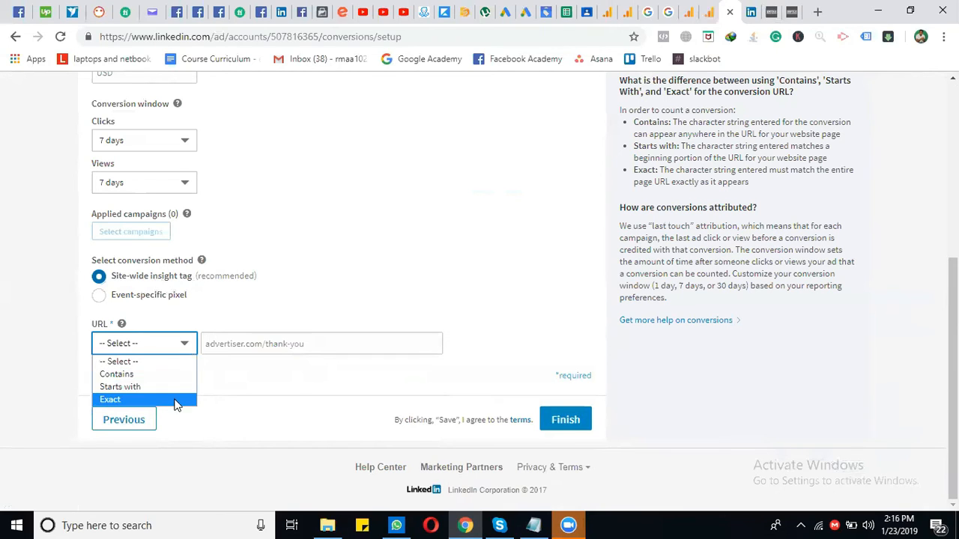
Set the conversion's URL match rule to Contains.
{"action": "left_click", "coordinate": [116, 373]}
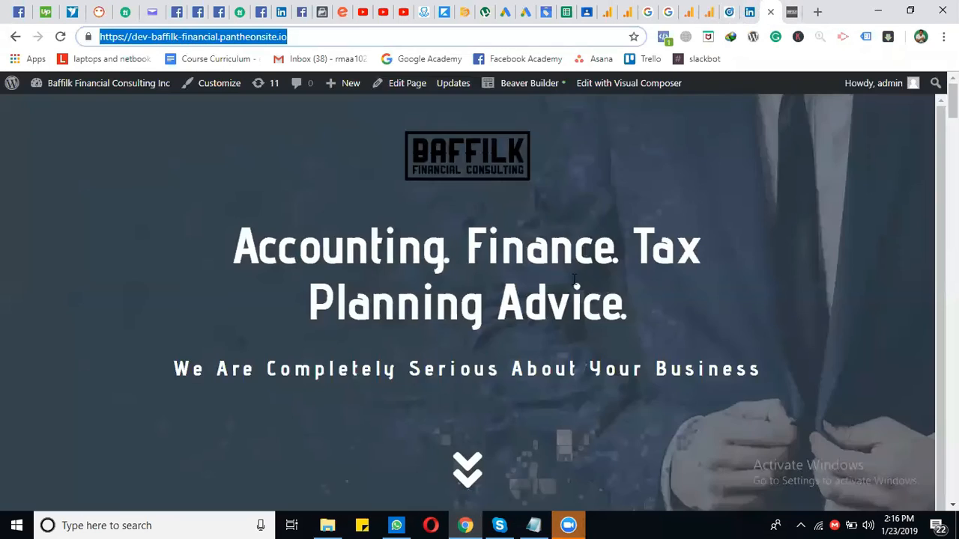
Scroll the homepage and follow BOOK ONLINE to Baffilk's Calendly booking page.
{"action": "scroll", "scroll_direction": "down", "scroll_amount": 3}
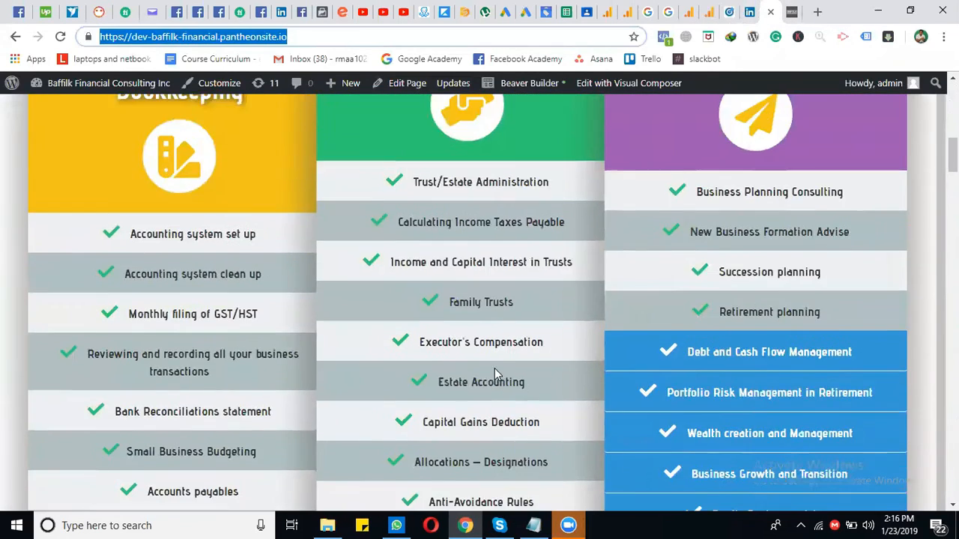
{"action": "scroll", "scroll_direction": "down", "scroll_amount": 3}
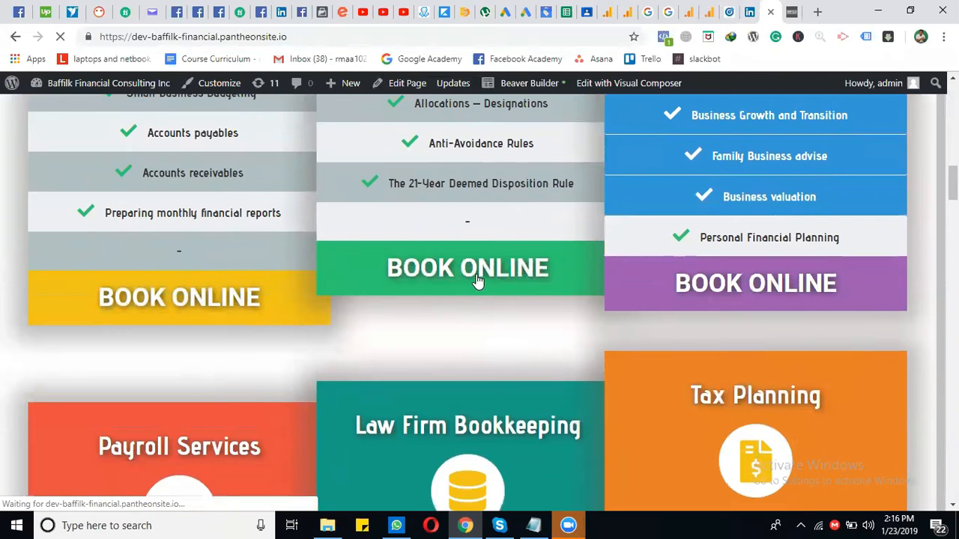
{"action": "left_click", "coordinate": [467, 268]}
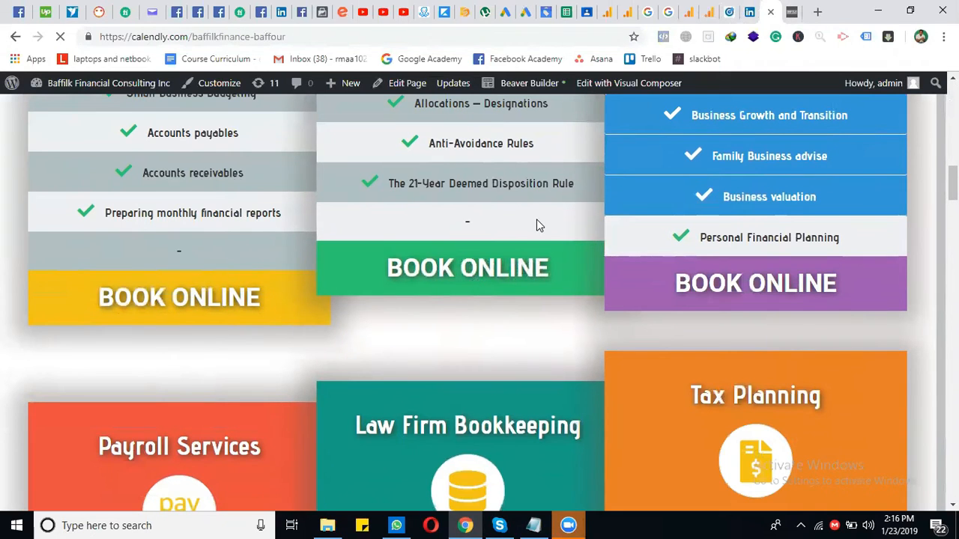
{"action": "left_click", "coordinate": [468, 267]}
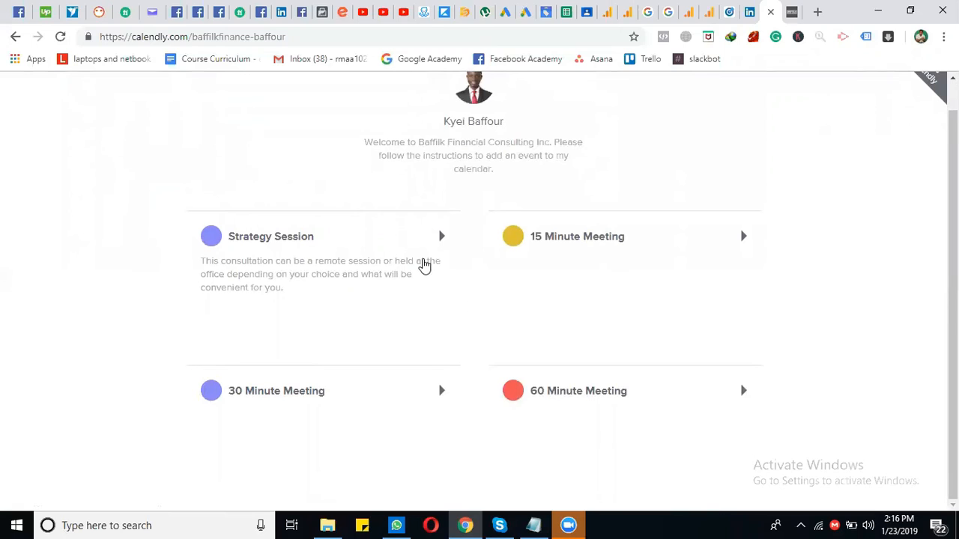
{"action": "mouse_move", "coordinate": [494, 289]}
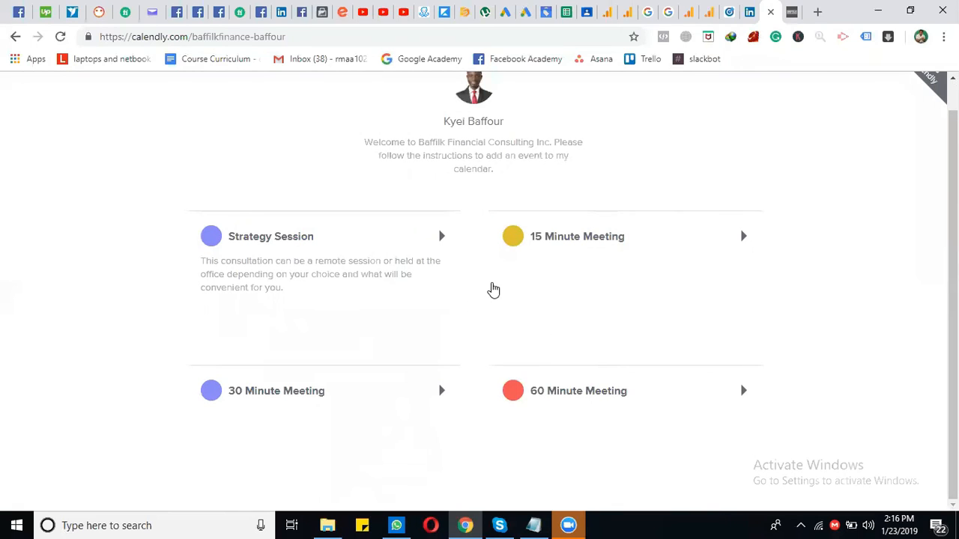
{"action": "mouse_move", "coordinate": [362, 273]}
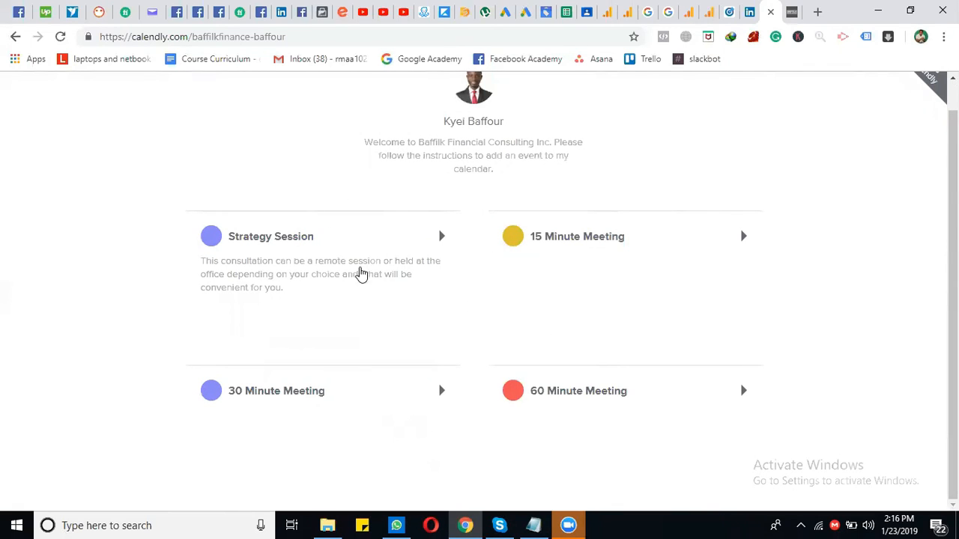
{"action": "mouse_move", "coordinate": [749, 12]}
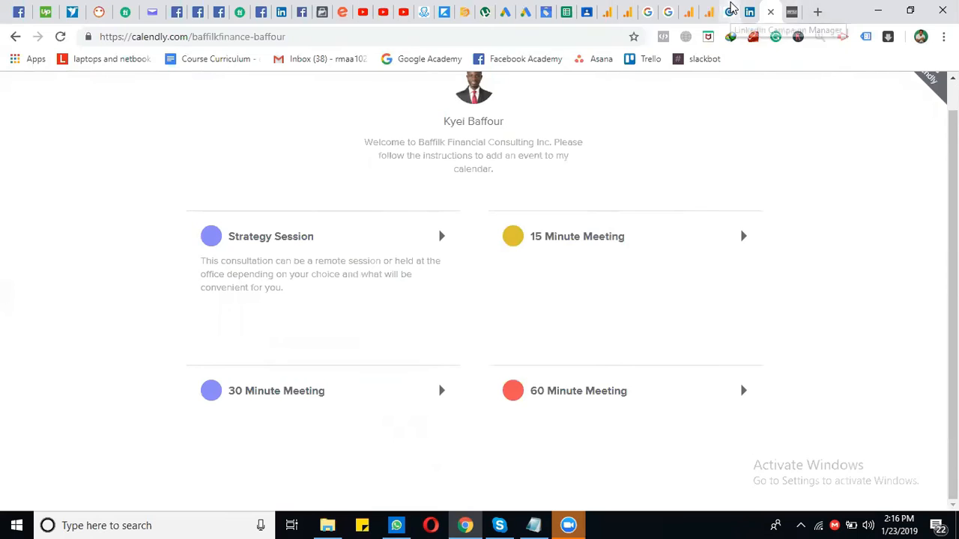
Enter calendly.com/thank-you as the conversion's URL rule in Campaign Manager.
{"action": "left_click", "coordinate": [749, 12]}
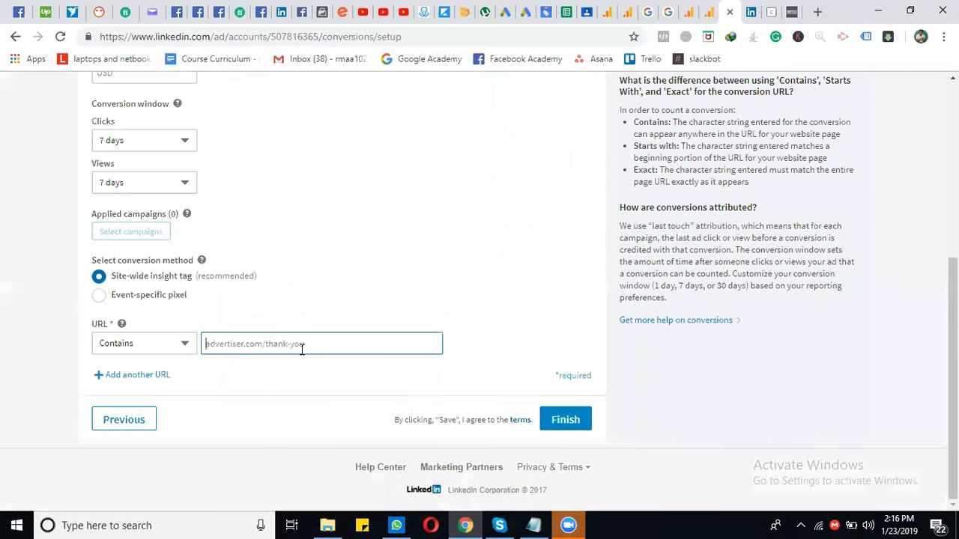
{"action": "type", "text": "https://calendly.com/baffilkfinance-baffour"}
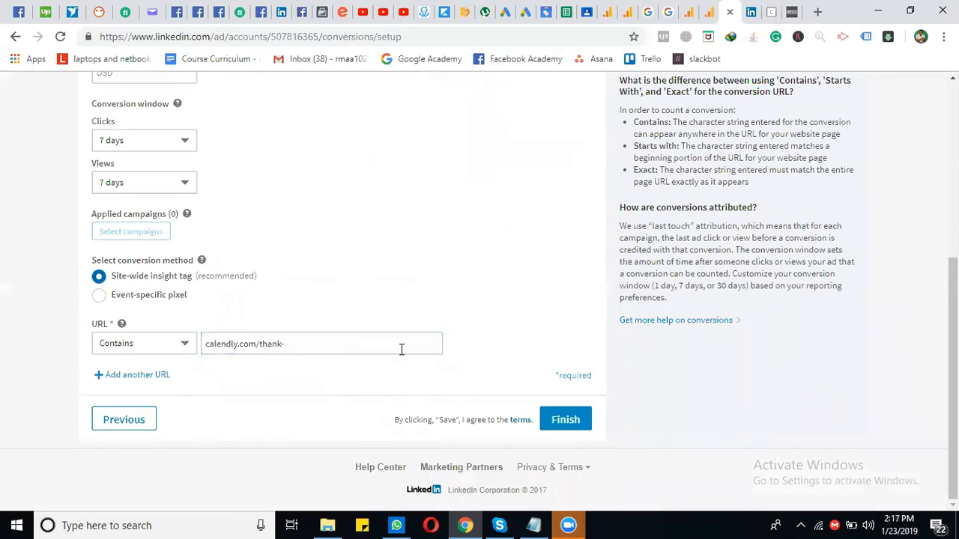
{"action": "type", "text": "you"}
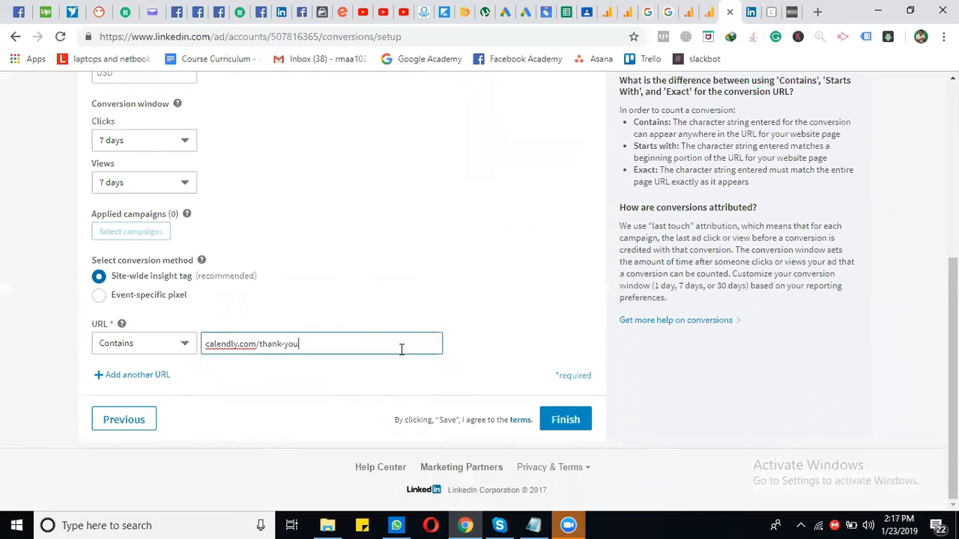
{"action": "mouse_move", "coordinate": [527, 407]}
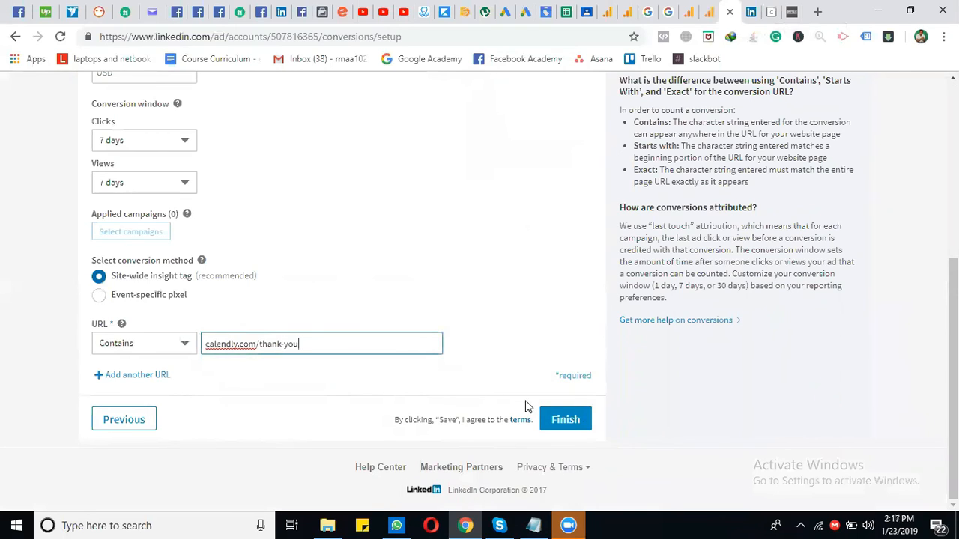
{"action": "mouse_move", "coordinate": [692, 446]}
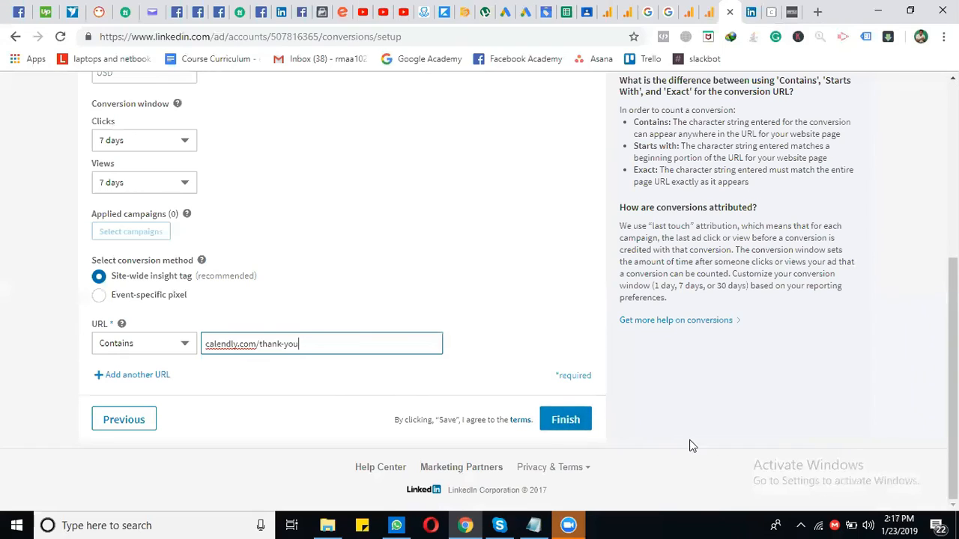
{"action": "mouse_move", "coordinate": [566, 419]}
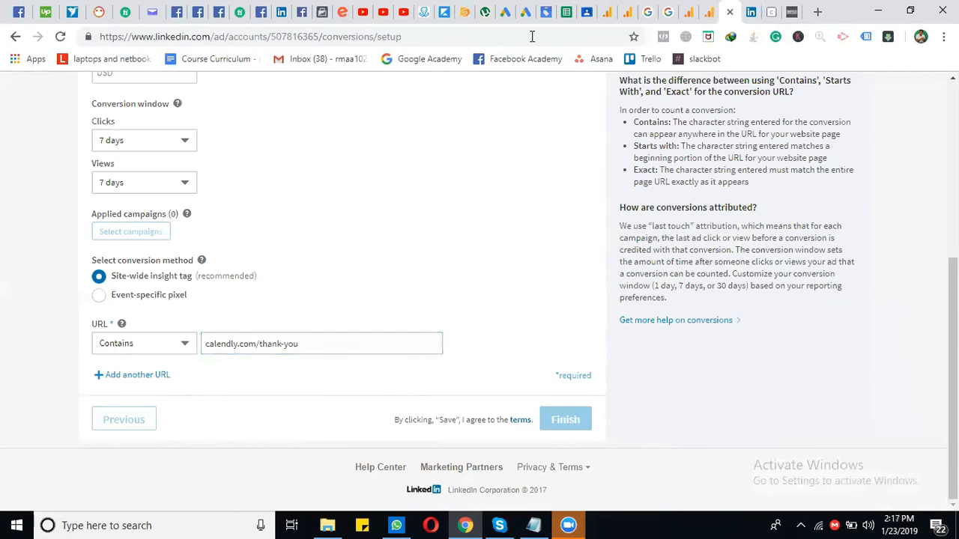
Finish the Lead conversion and check its Unverified status in the conversions list.
{"action": "left_click", "coordinate": [565, 420]}
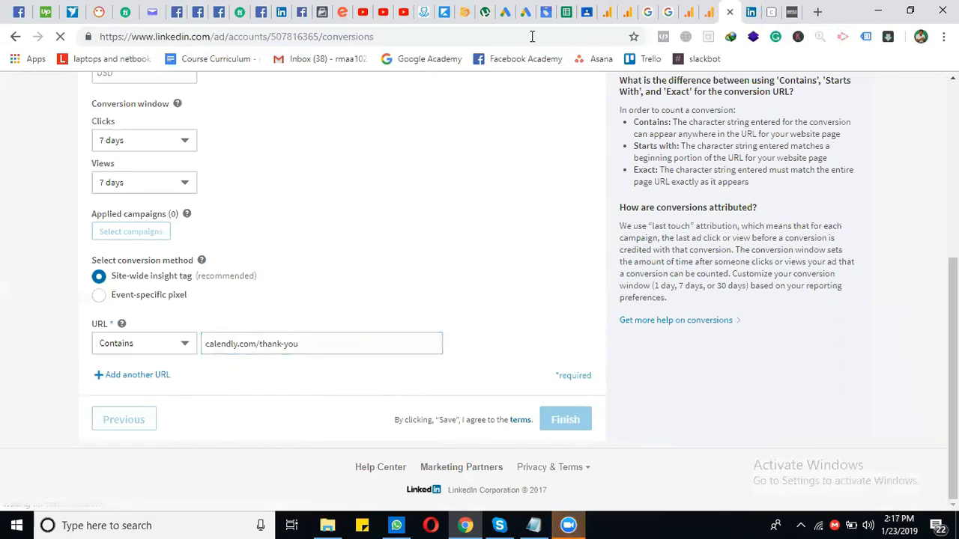
{"action": "left_click", "coordinate": [565, 418]}
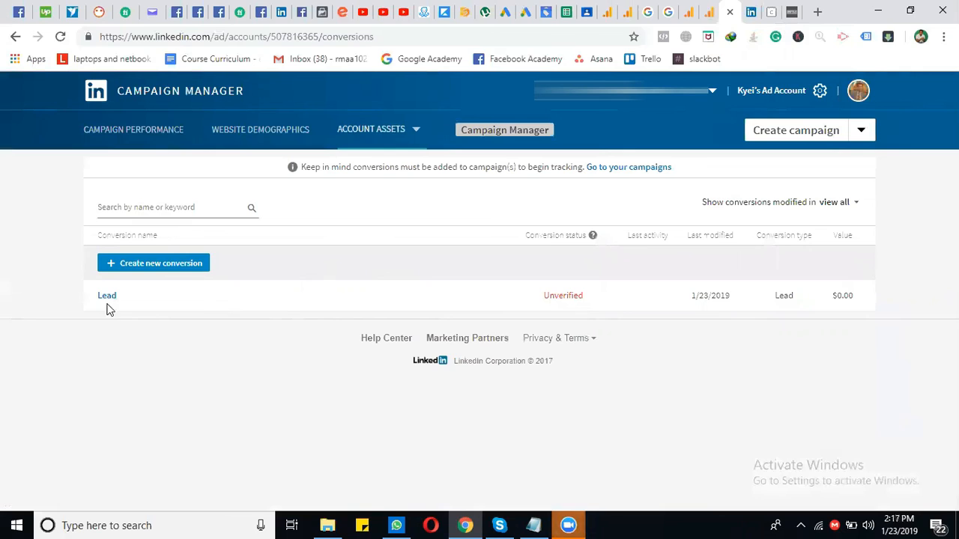
{"action": "mouse_move", "coordinate": [108, 296]}
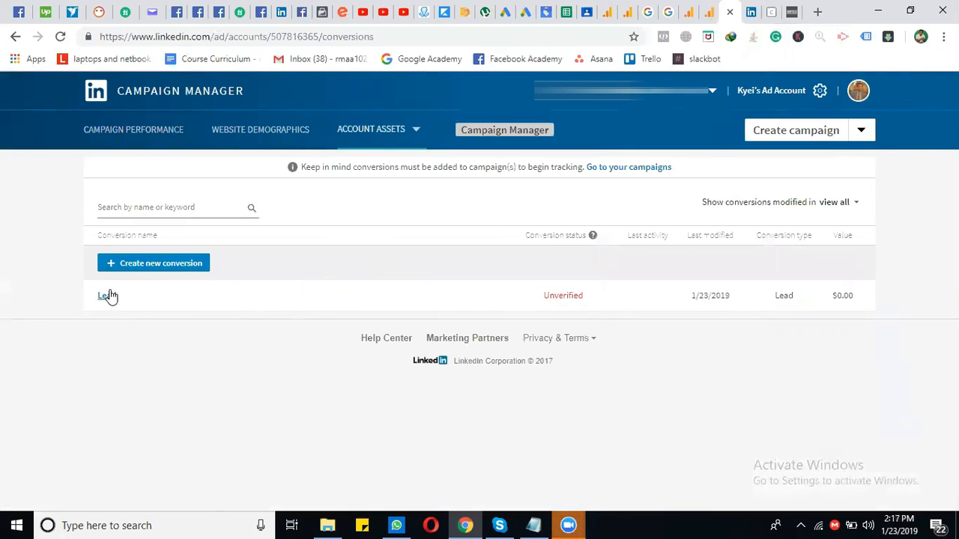
{"action": "mouse_move", "coordinate": [596, 282]}
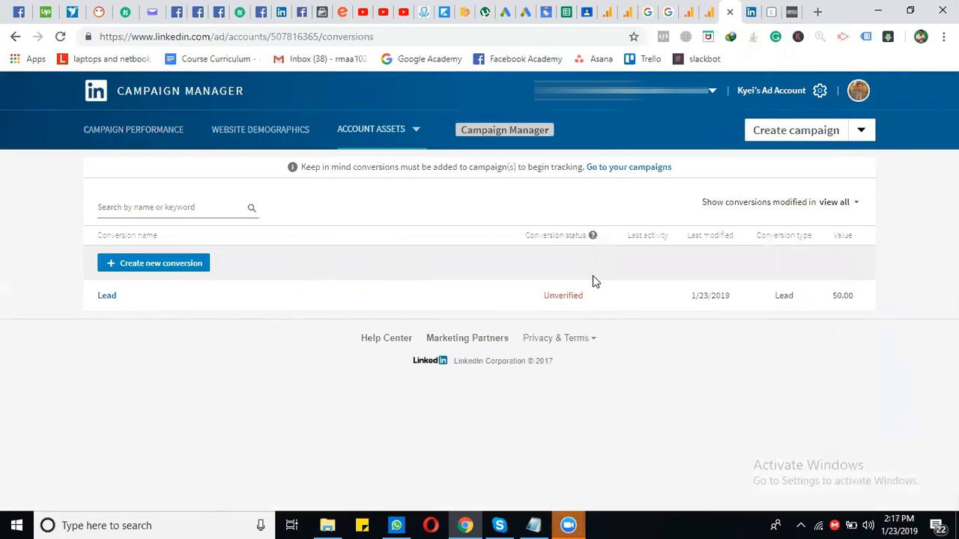
{"action": "mouse_move", "coordinate": [563, 295]}
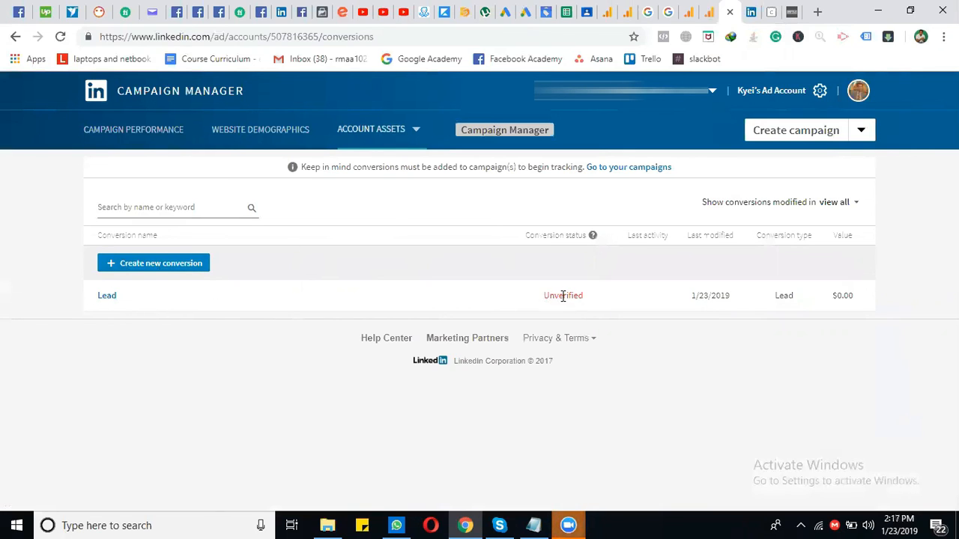
{"action": "double_click", "coordinate": [563, 295]}
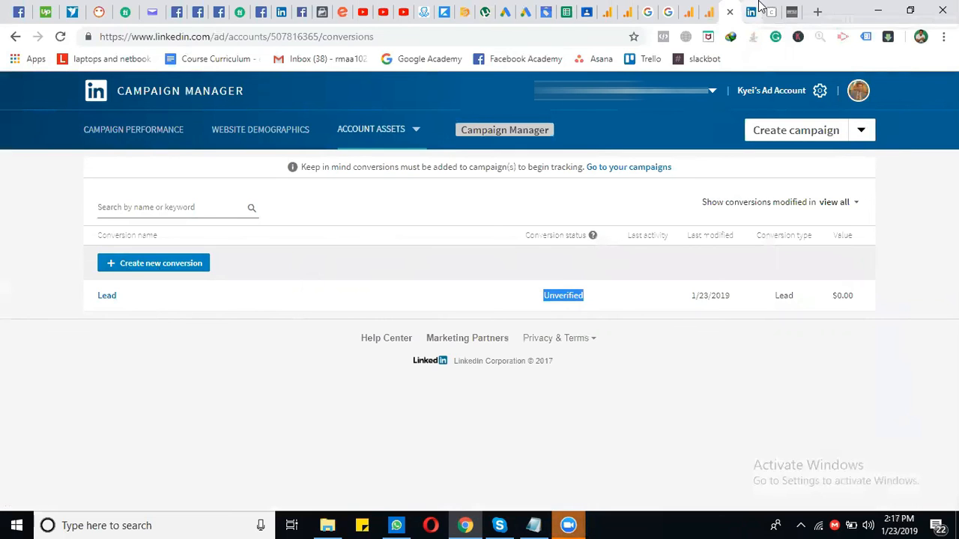
{"action": "mouse_move", "coordinate": [770, 9]}
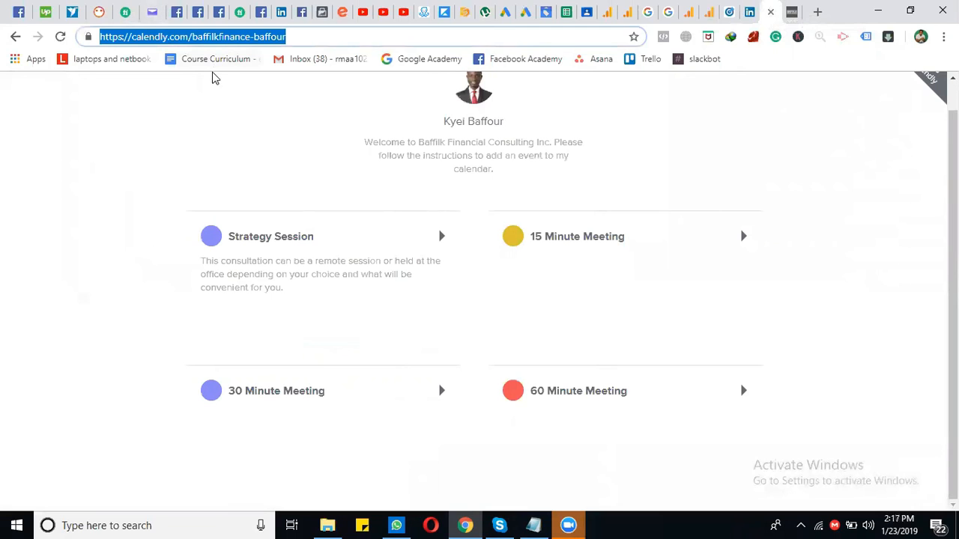
{"action": "mouse_move", "coordinate": [381, 72]}
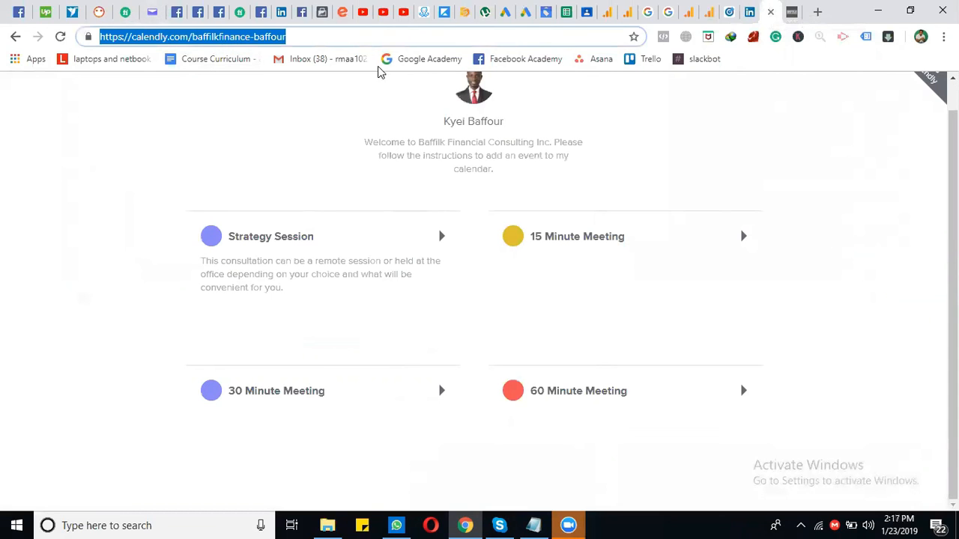
{"action": "mouse_move", "coordinate": [638, 253]}
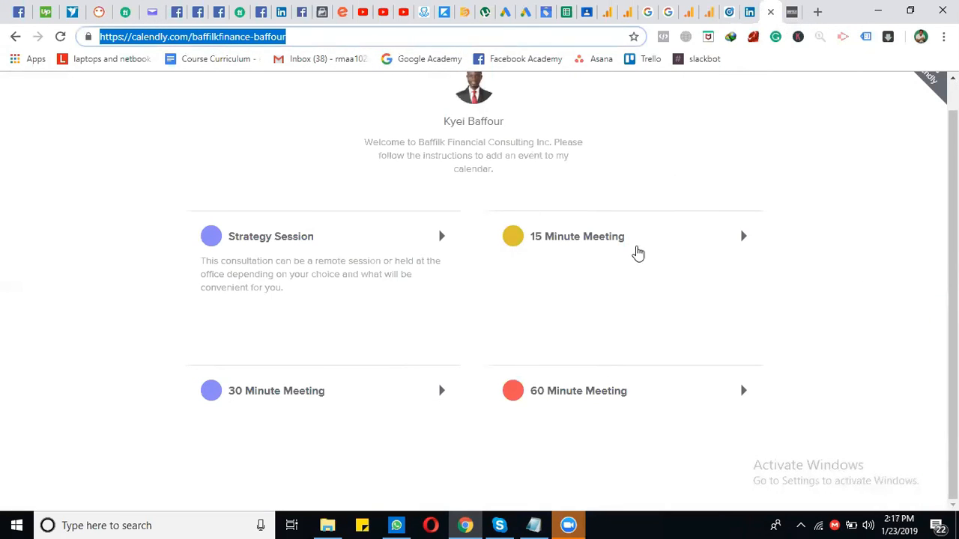
{"action": "mouse_move", "coordinate": [743, 11]}
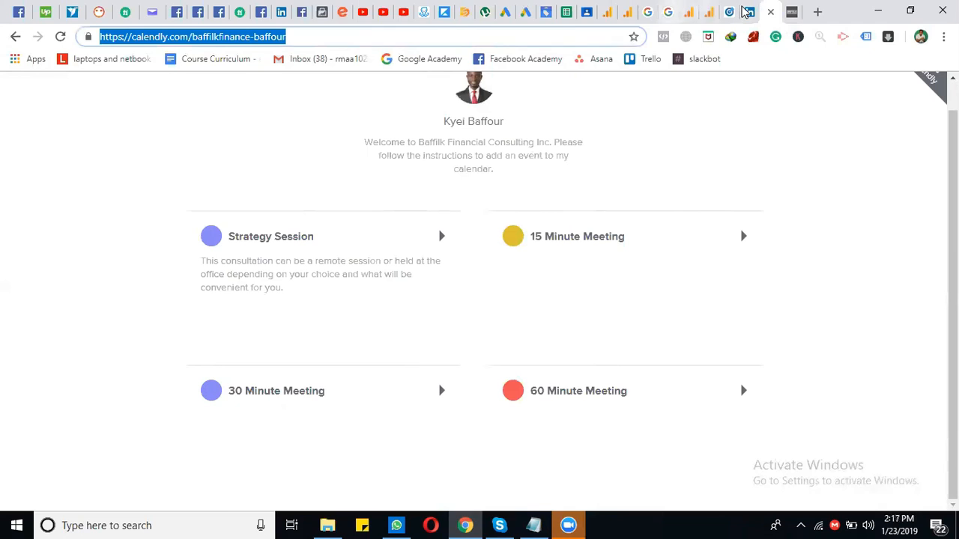
Switch from the Calendly tab back to the Campaign Manager conversions list.
{"action": "left_click", "coordinate": [750, 12]}
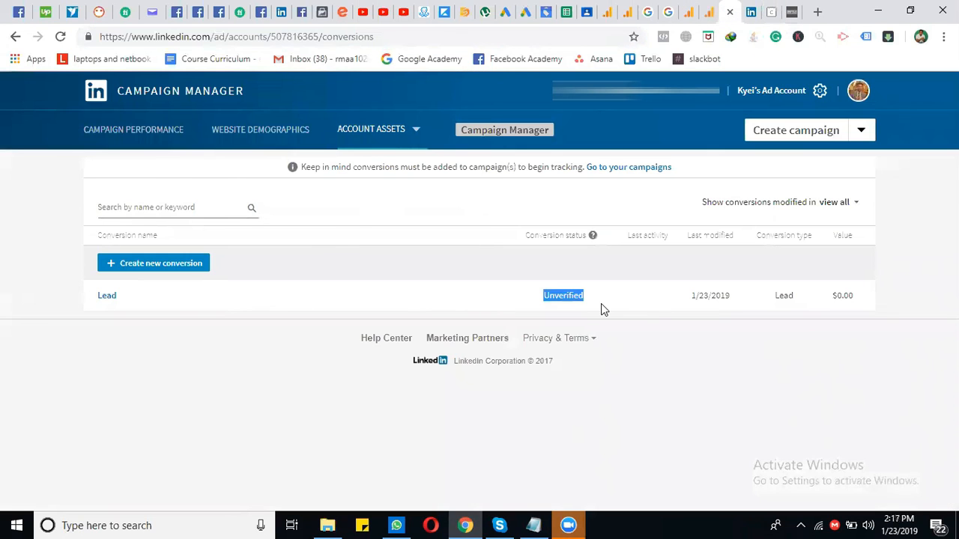
{"action": "mouse_move", "coordinate": [486, 72]}
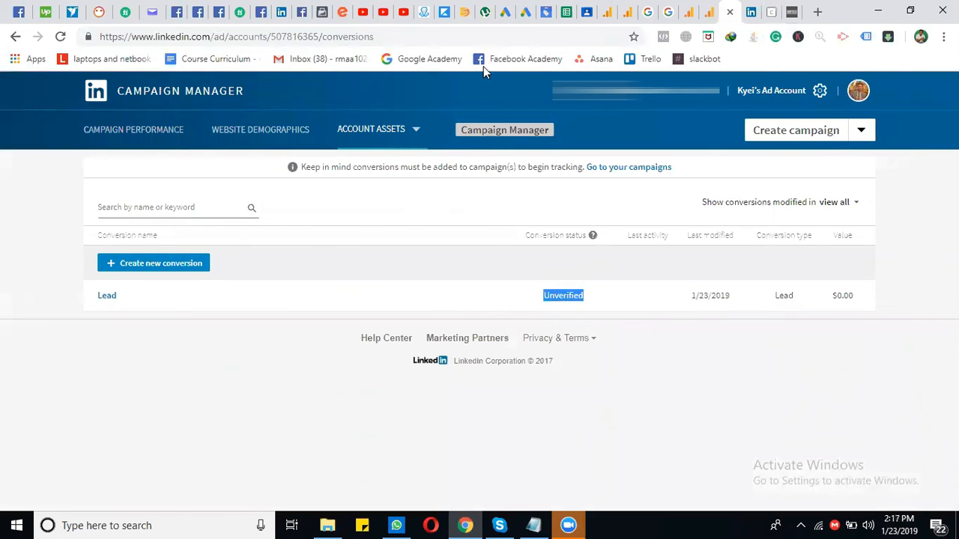